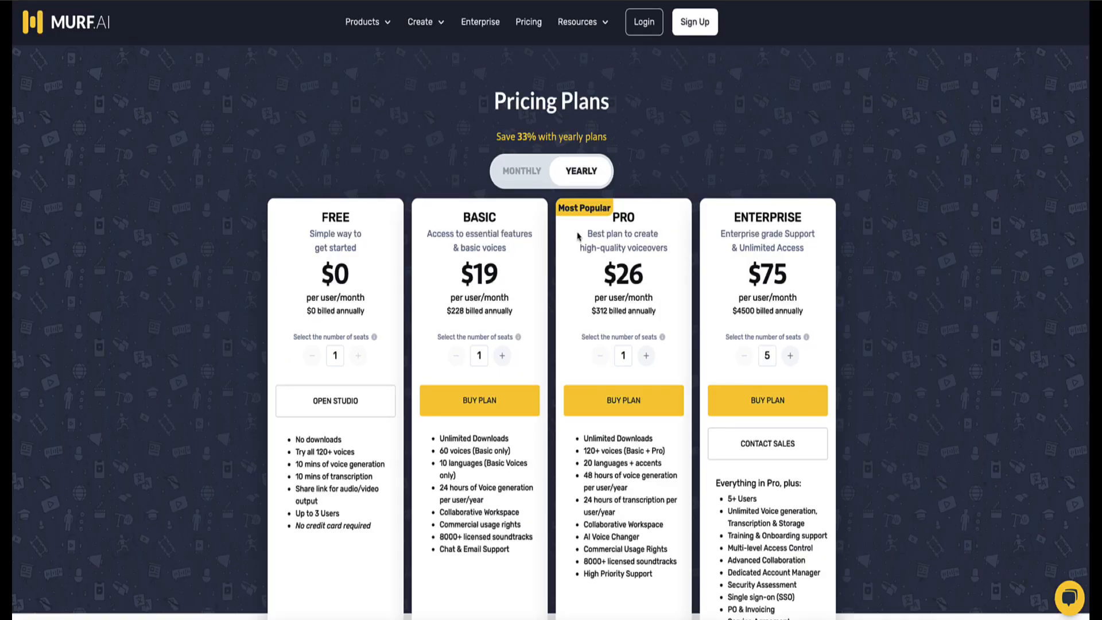
mouse_move(335, 400)
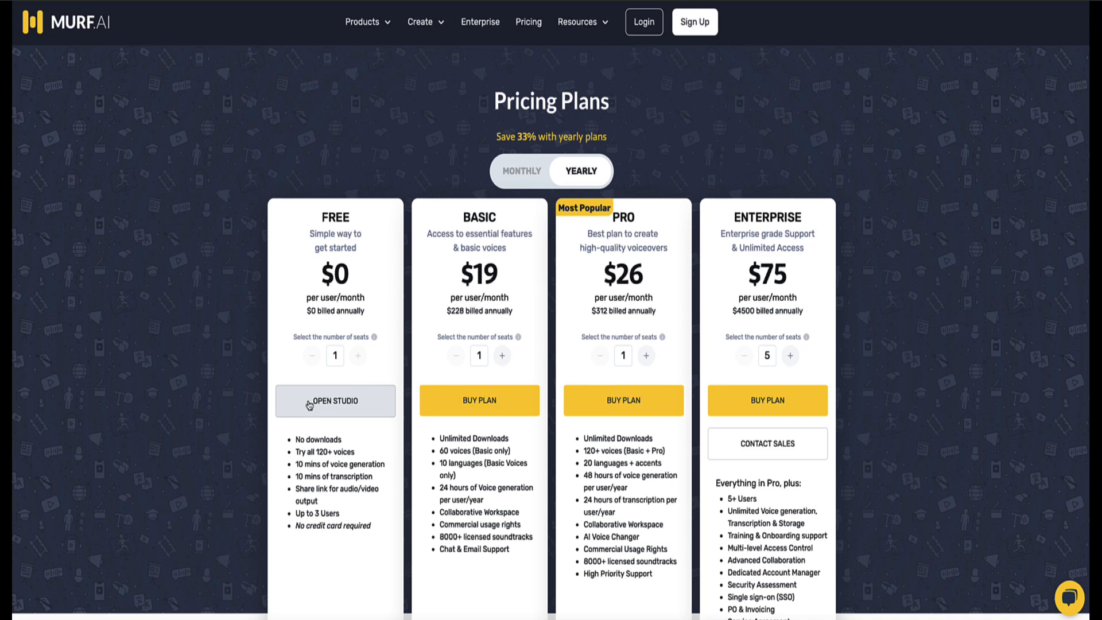
mouse_move(296, 402)
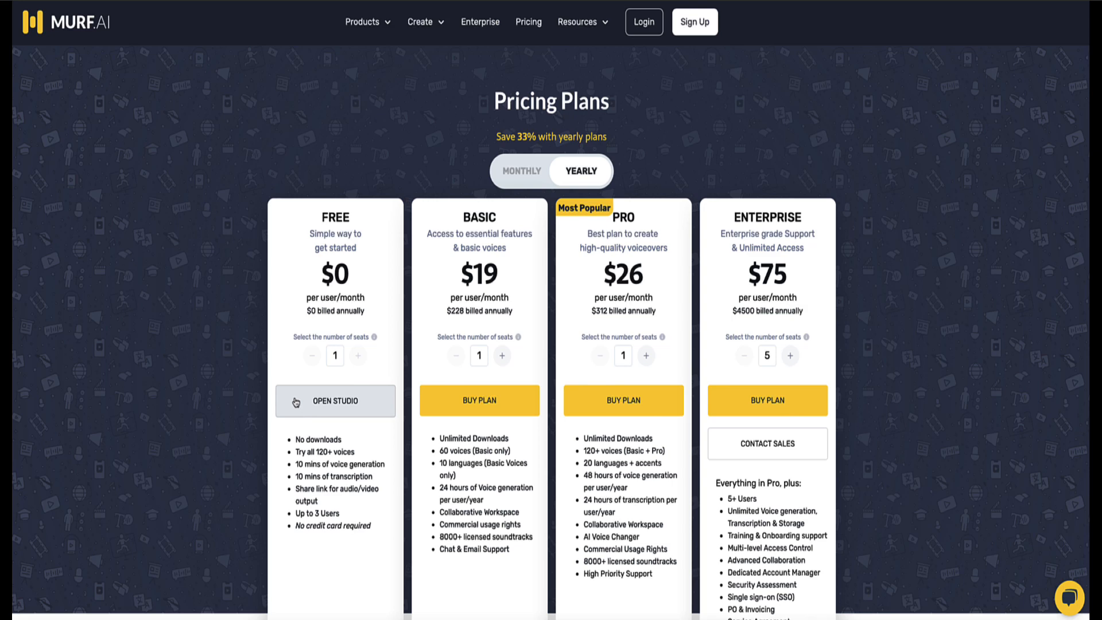
Launch the free Murf studio so its voice library of 120+ voices appears
left_click(693, 22)
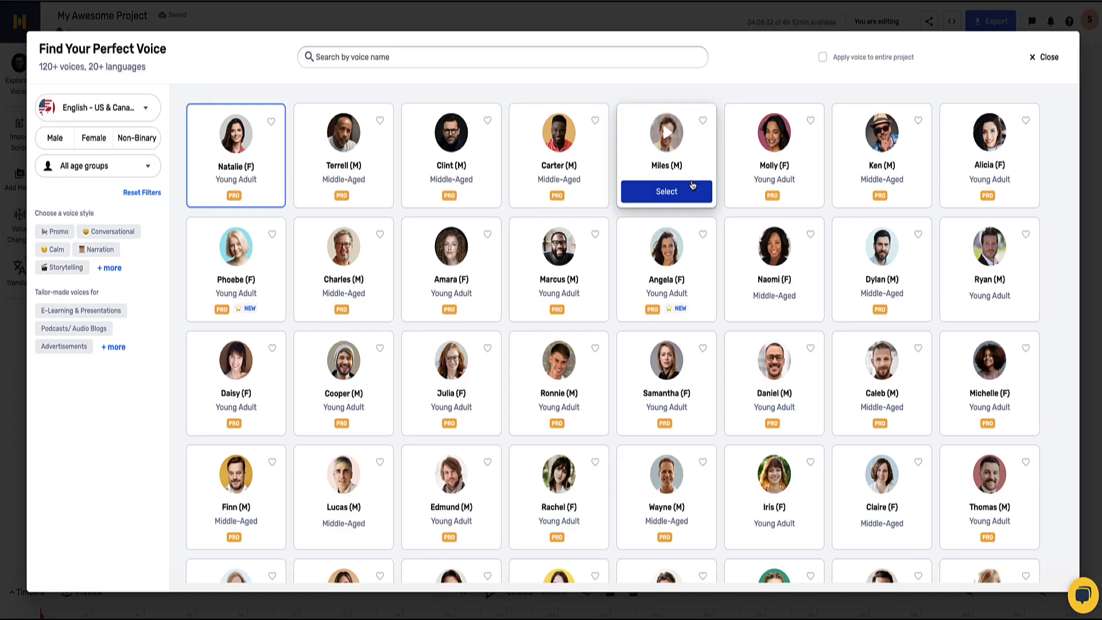
mouse_move(599, 218)
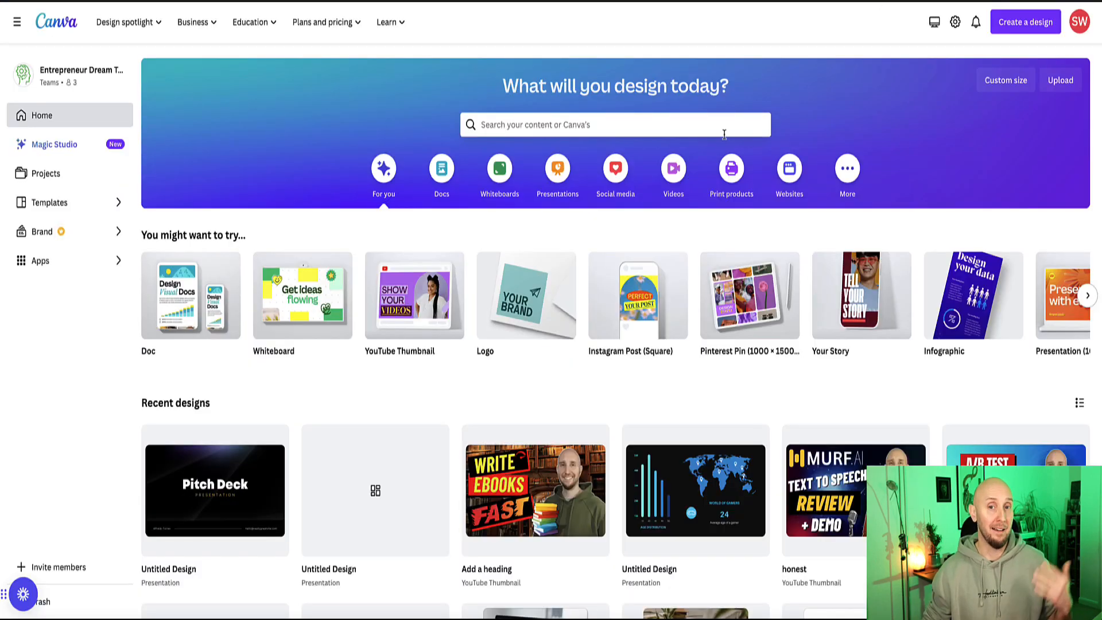
mouse_move(271, 137)
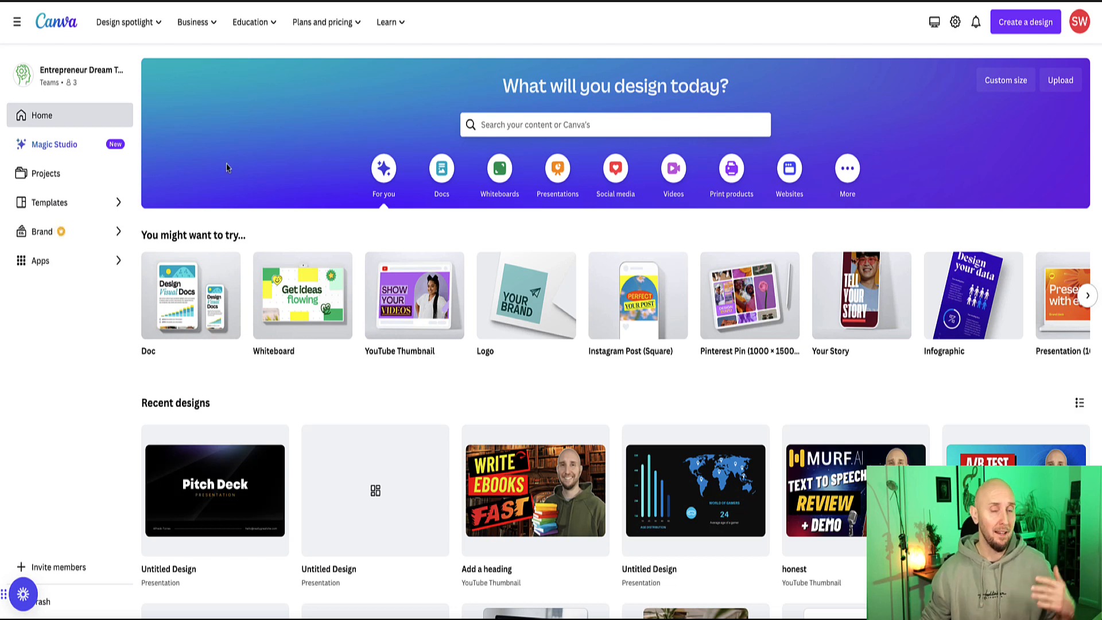
left_click(40, 261)
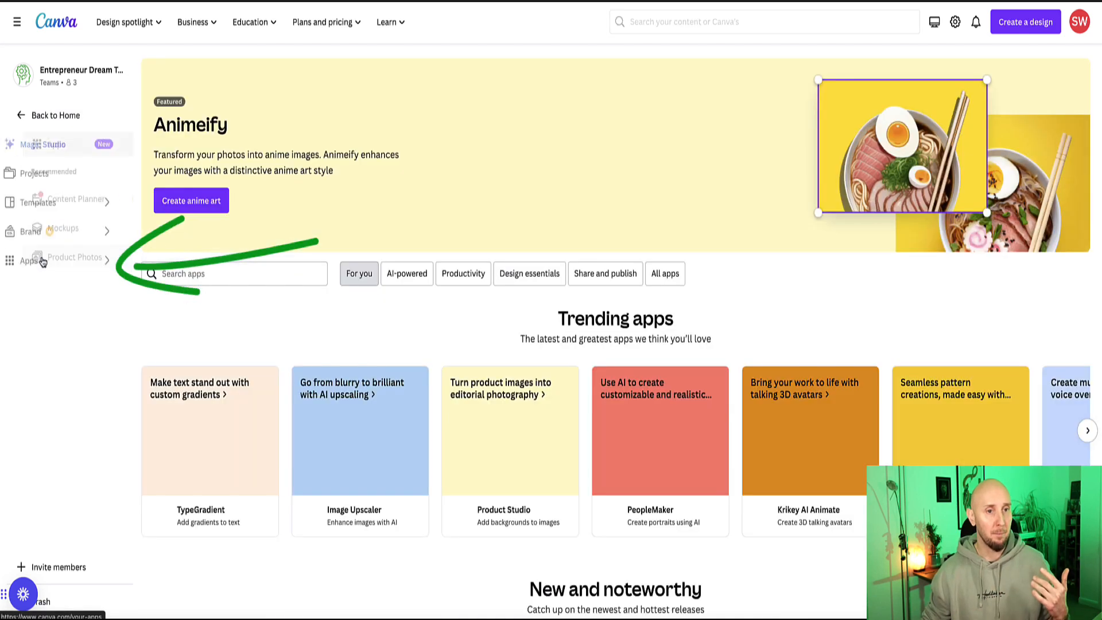
type("mu")
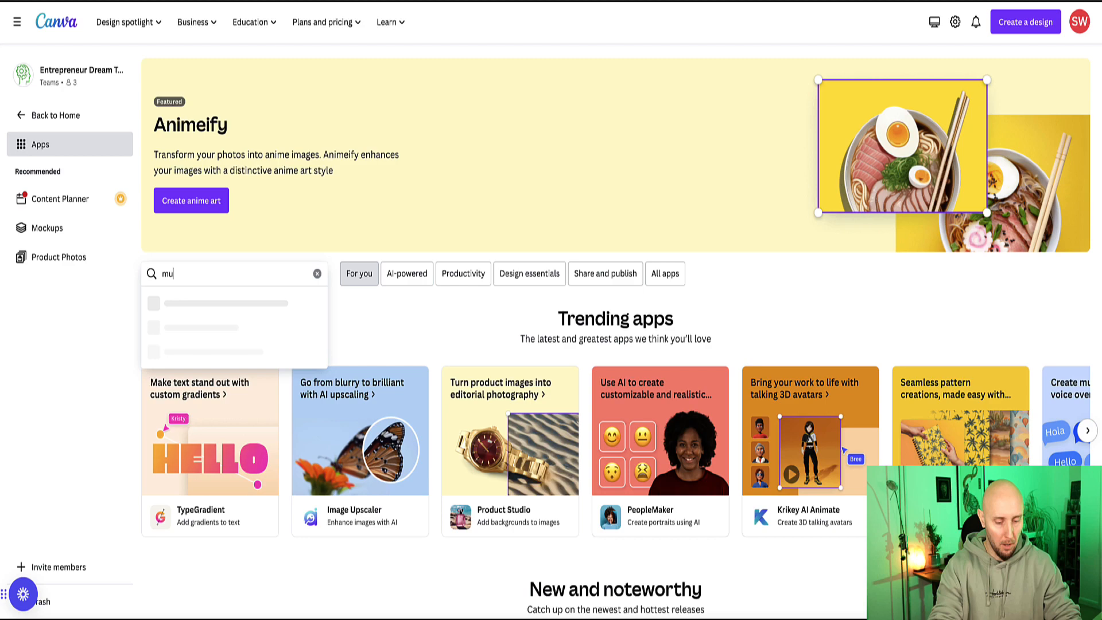
left_click(212, 318)
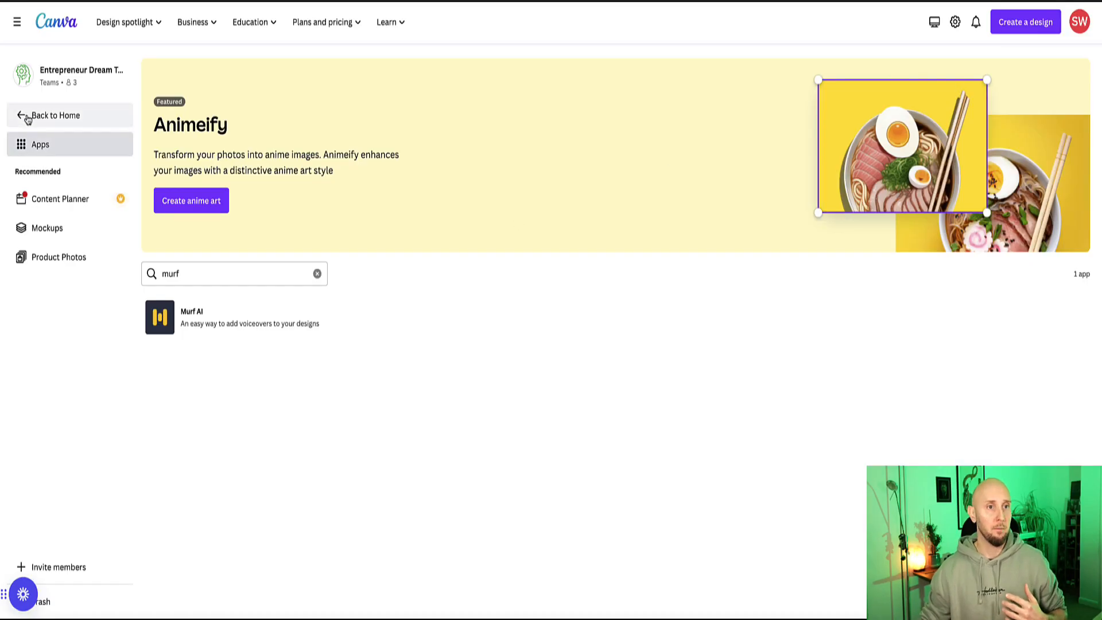
left_click(55, 115)
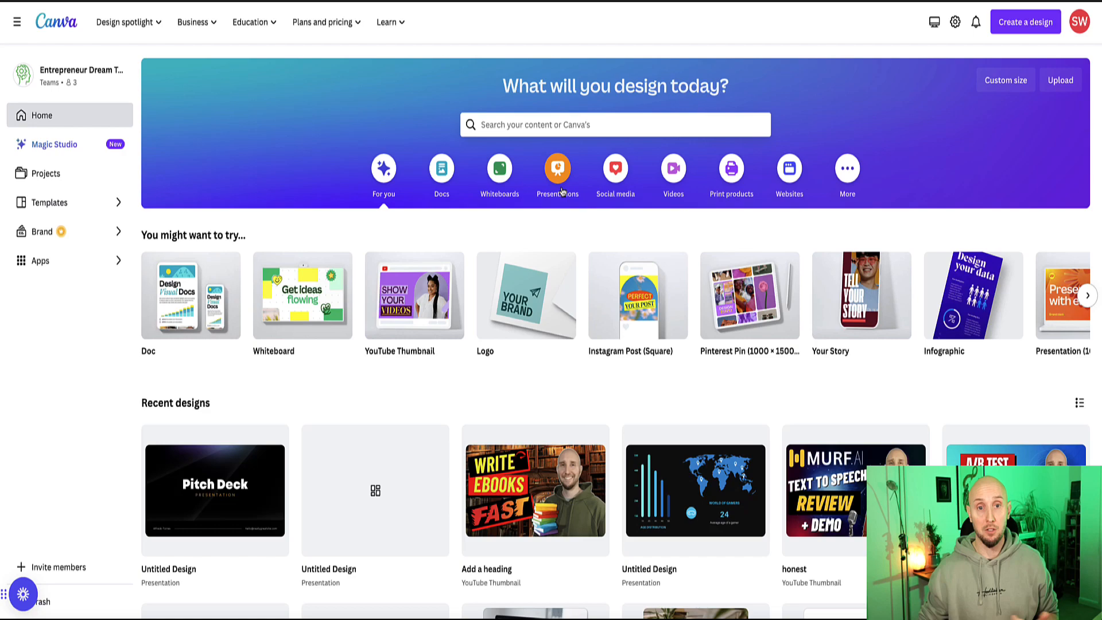
Create a blank 16:9 presentation and apply all pages of the Dark Modern Corporate Pitch Deck template
left_click(558, 174)
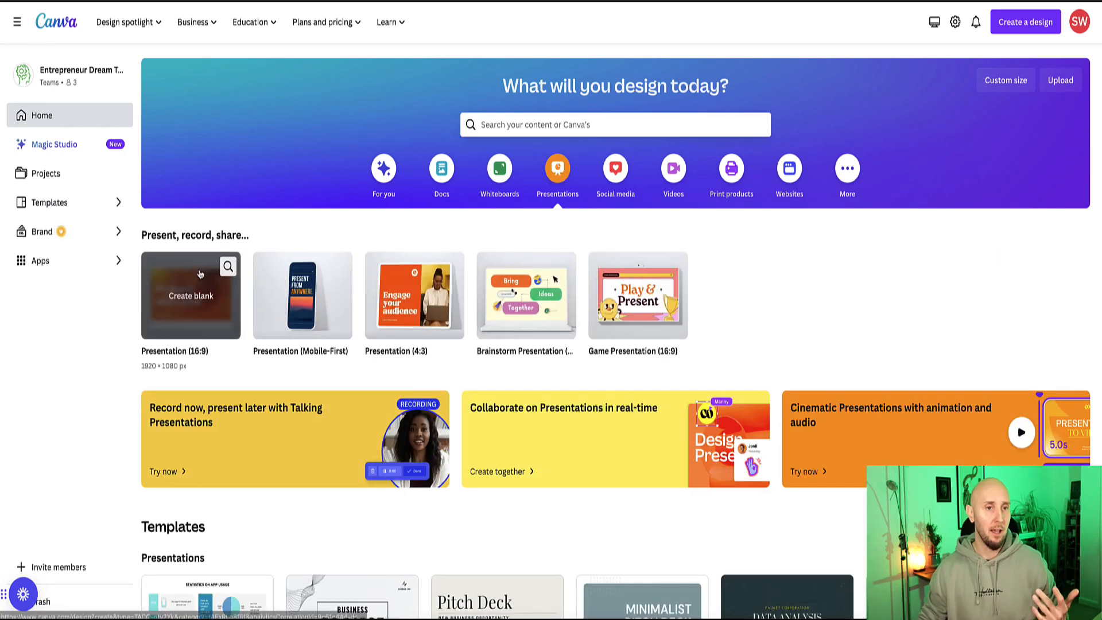
left_click(190, 295)
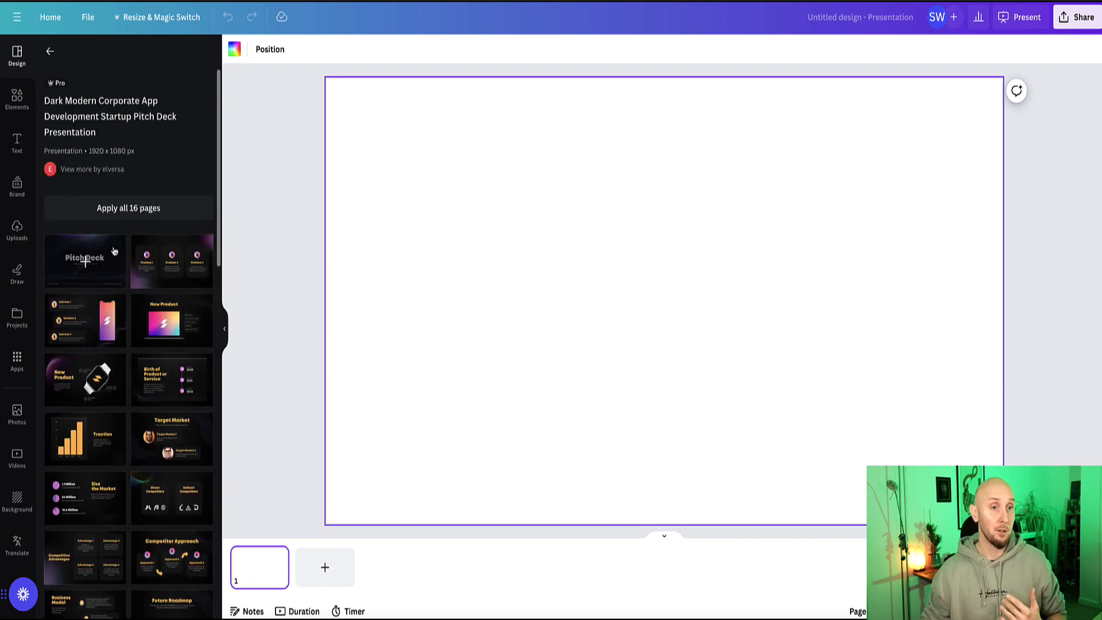
left_click(84, 261)
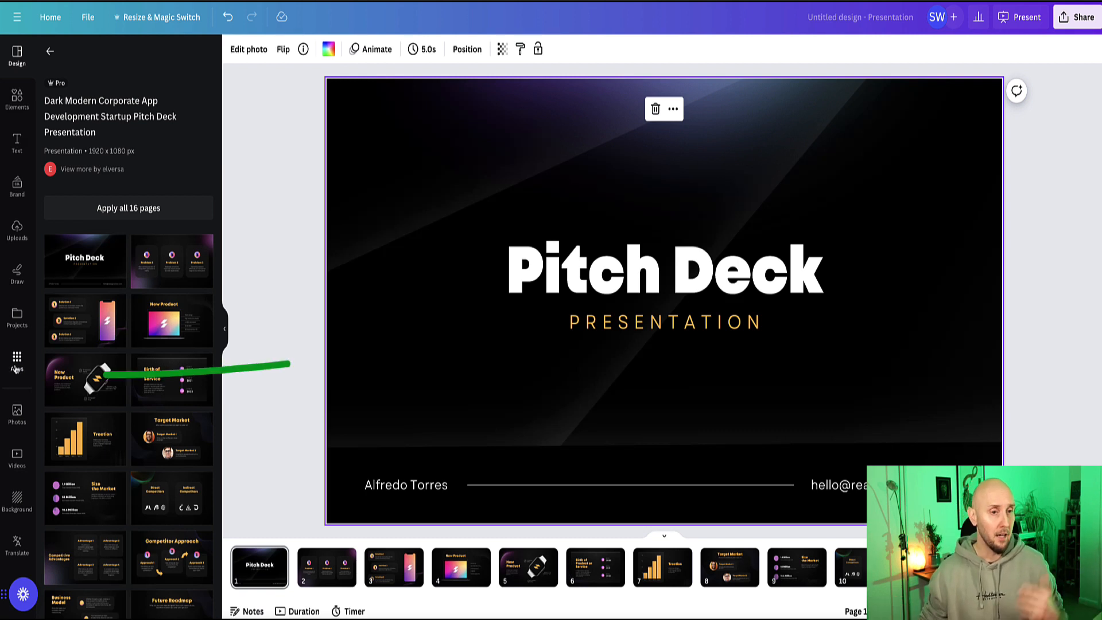
Find Murf AI in Canva's Apps and authorize it to connect with the Murf account
left_click(16, 361)
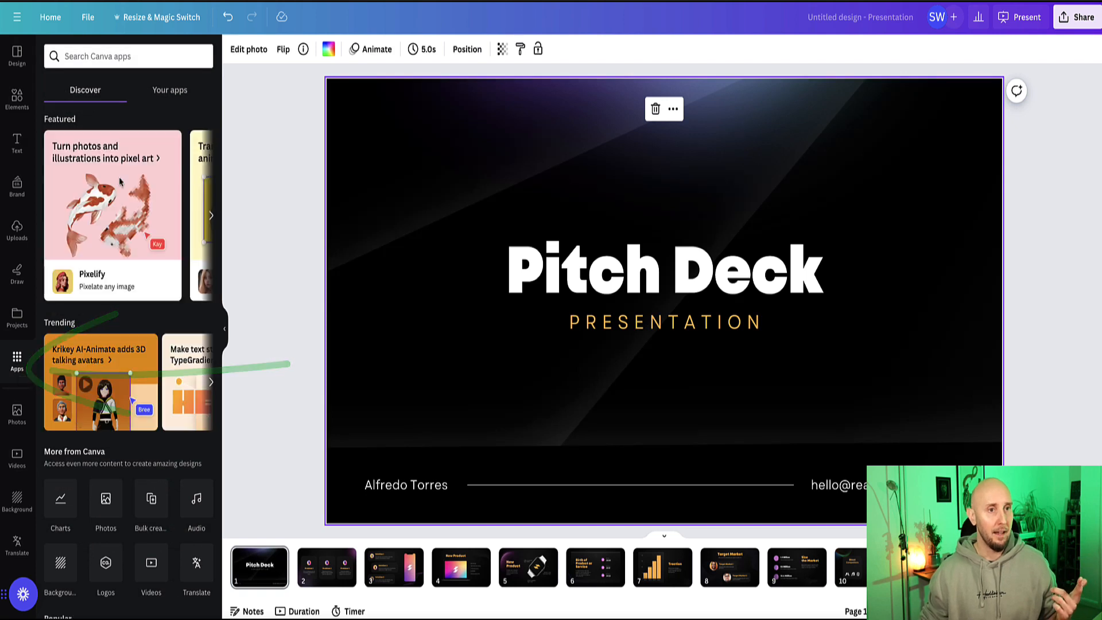
type("m")
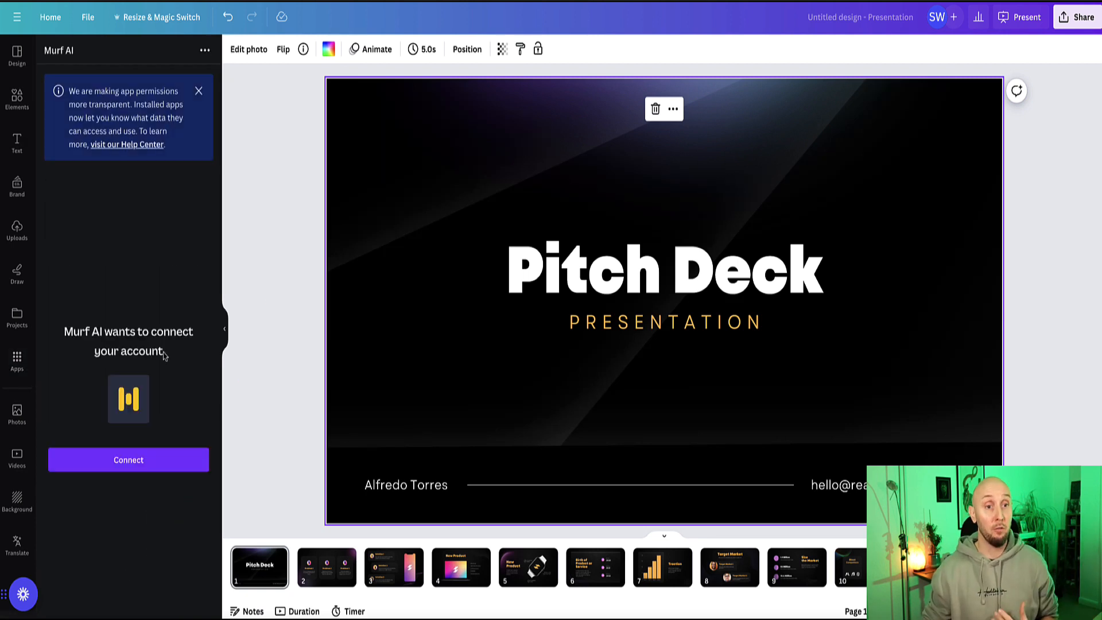
left_click(128, 459)
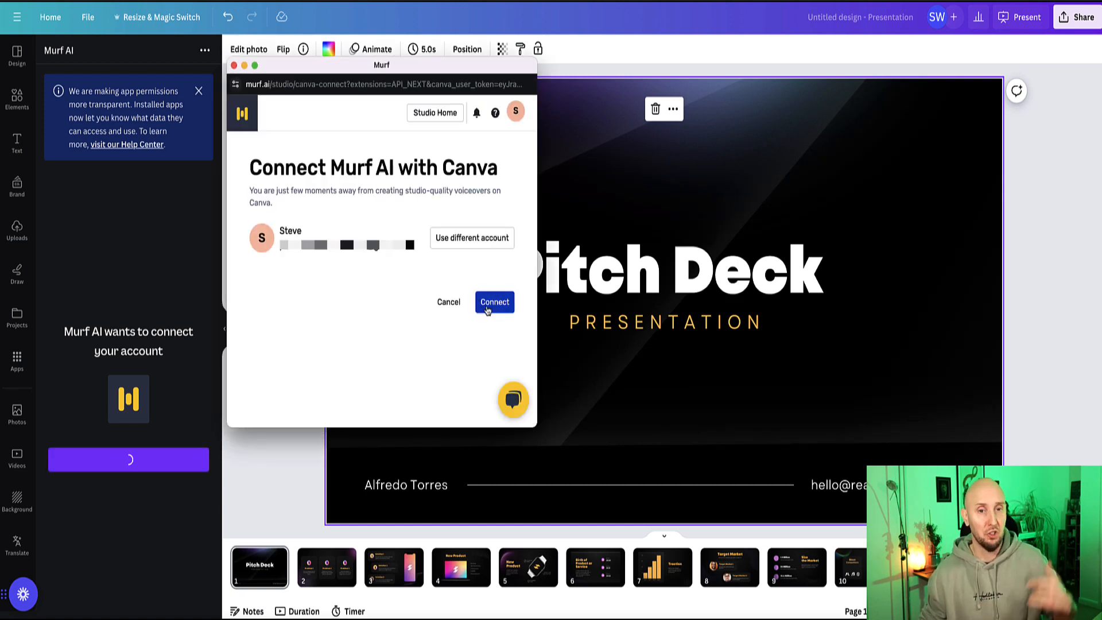
left_click(493, 301)
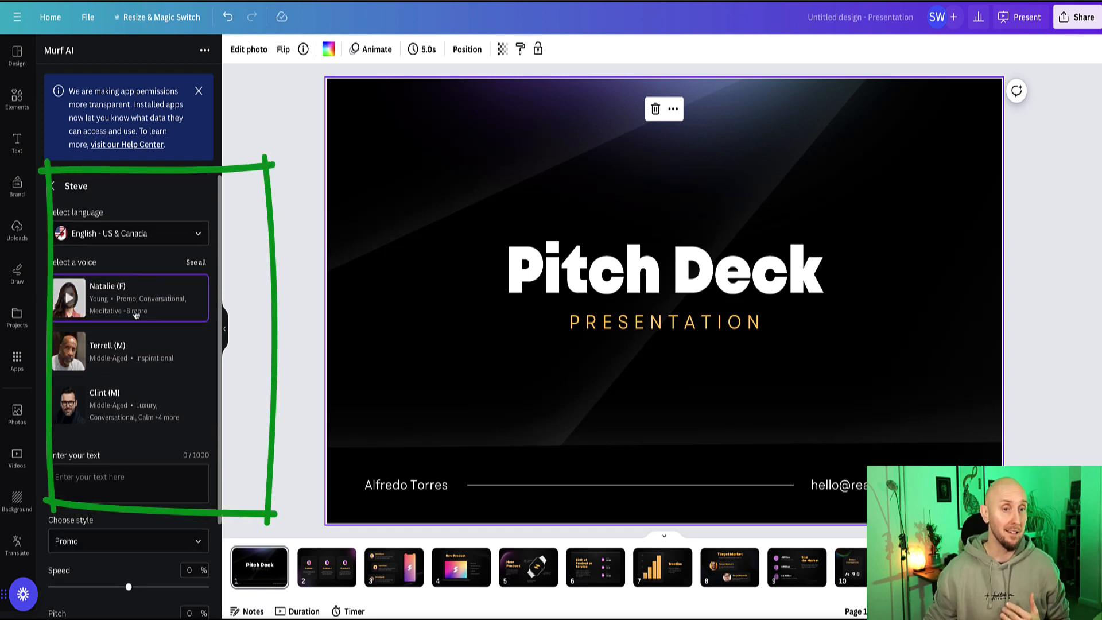
mouse_move(139, 344)
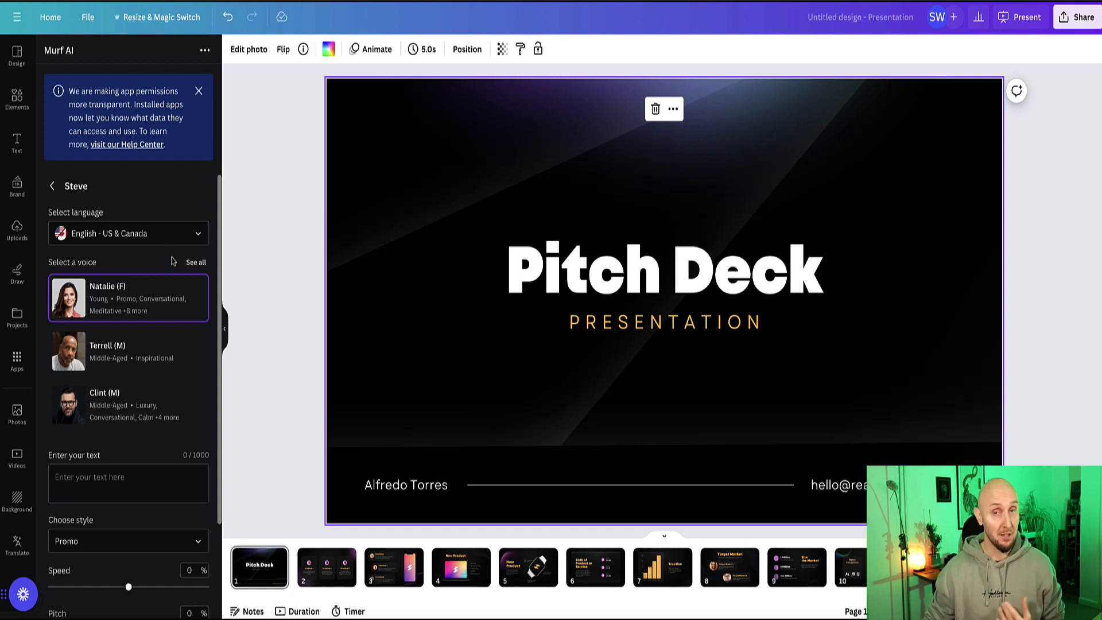
Browse the voiceover languages and speaking styles, keeping English US & Canada, Natalie and Promo
left_click(129, 233)
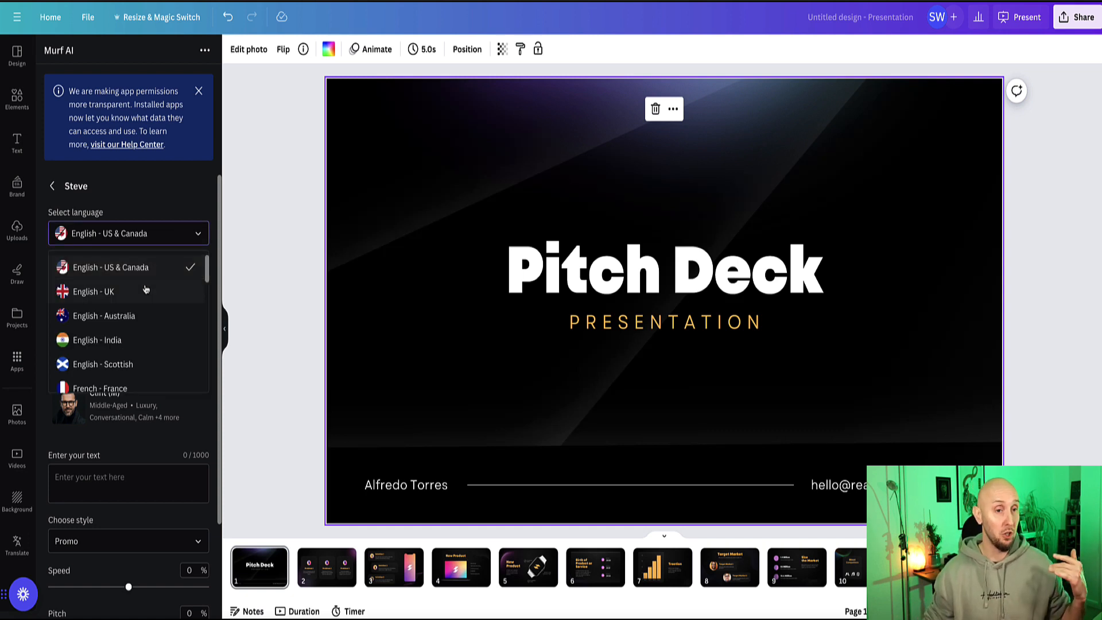
scroll("down", 3)
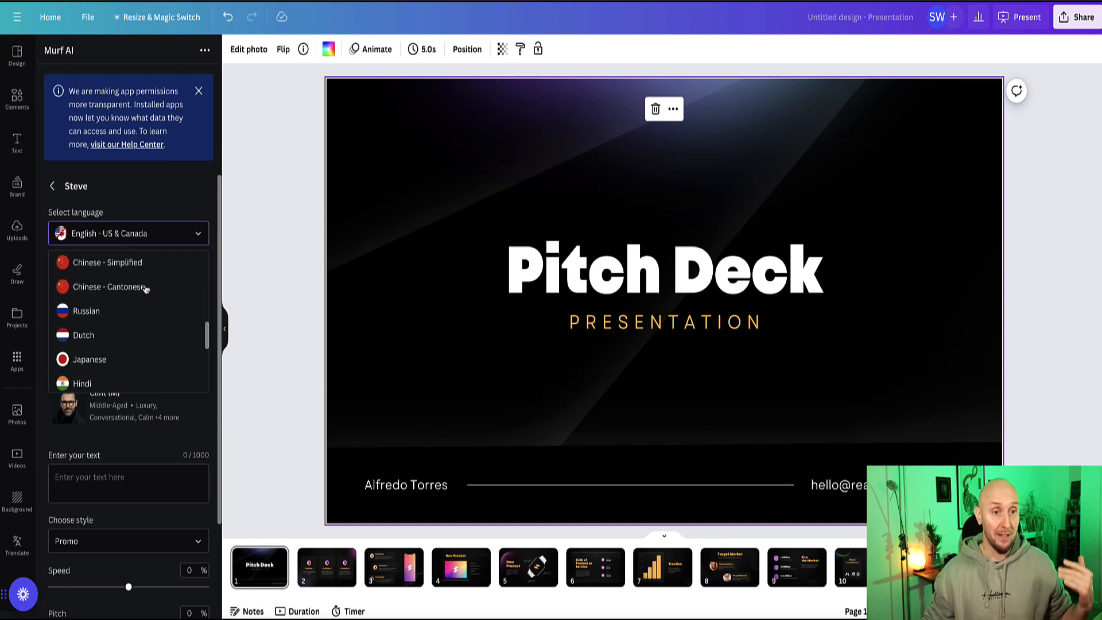
scroll("down", 3)
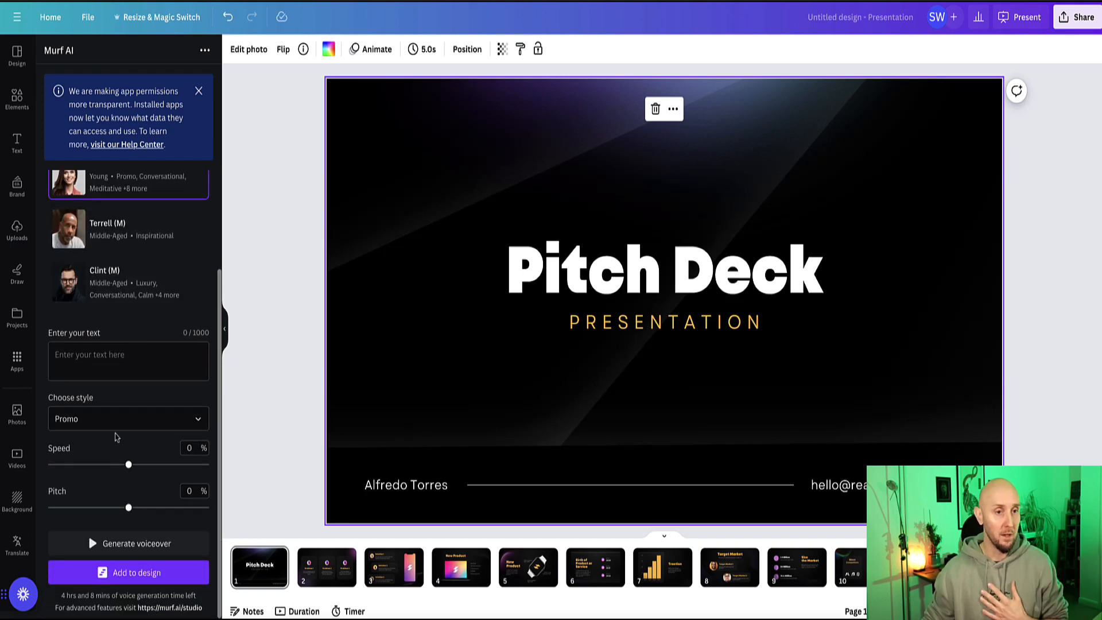
left_click(128, 418)
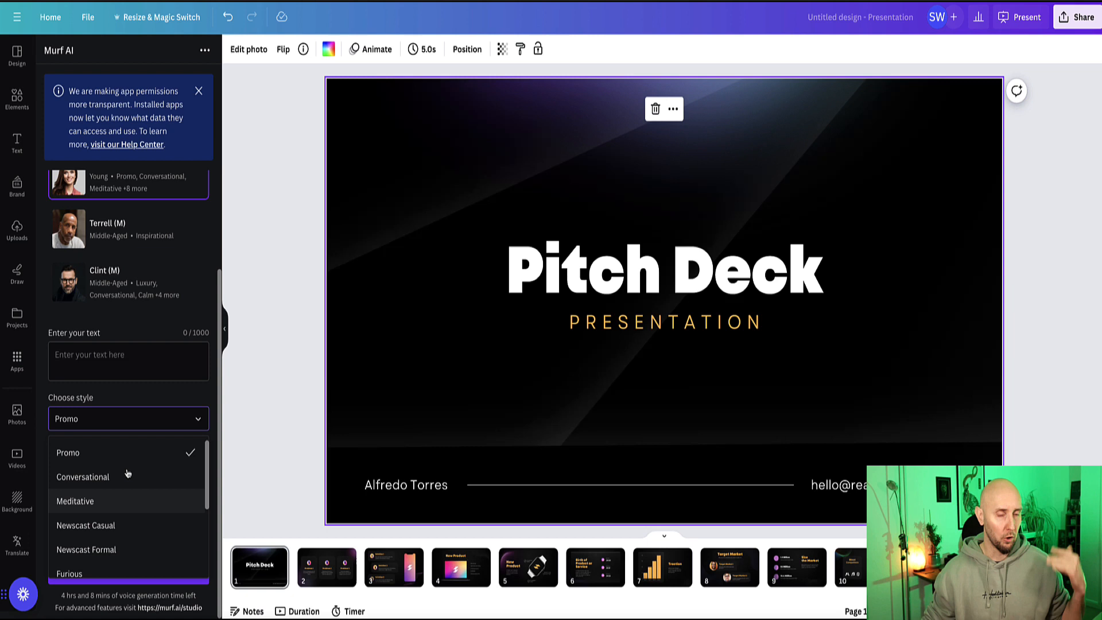
scroll("down", 3)
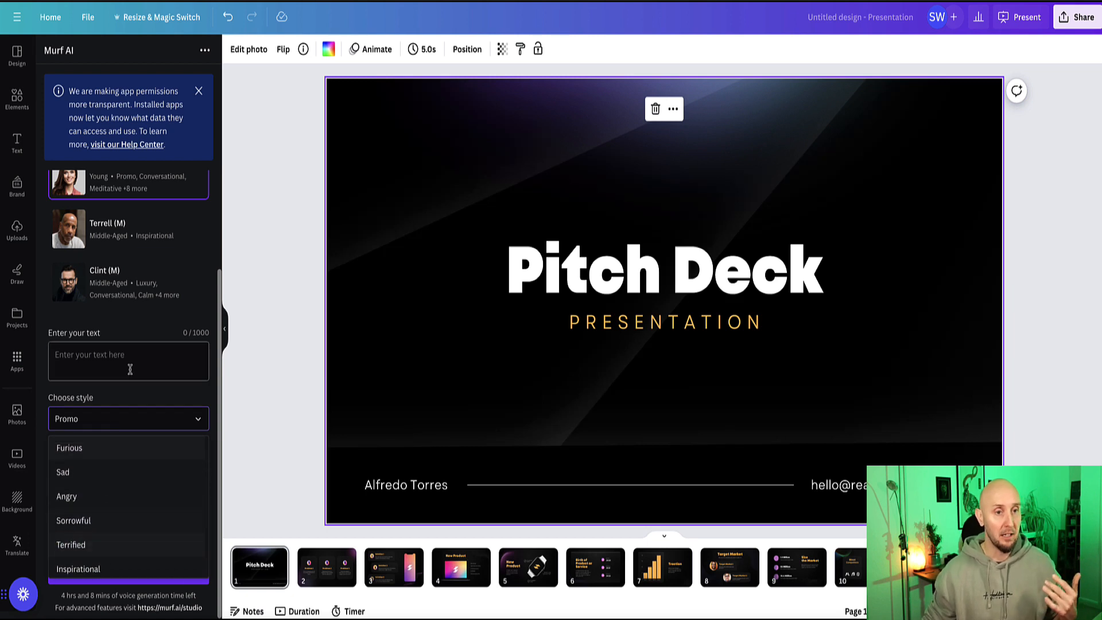
left_click(127, 417)
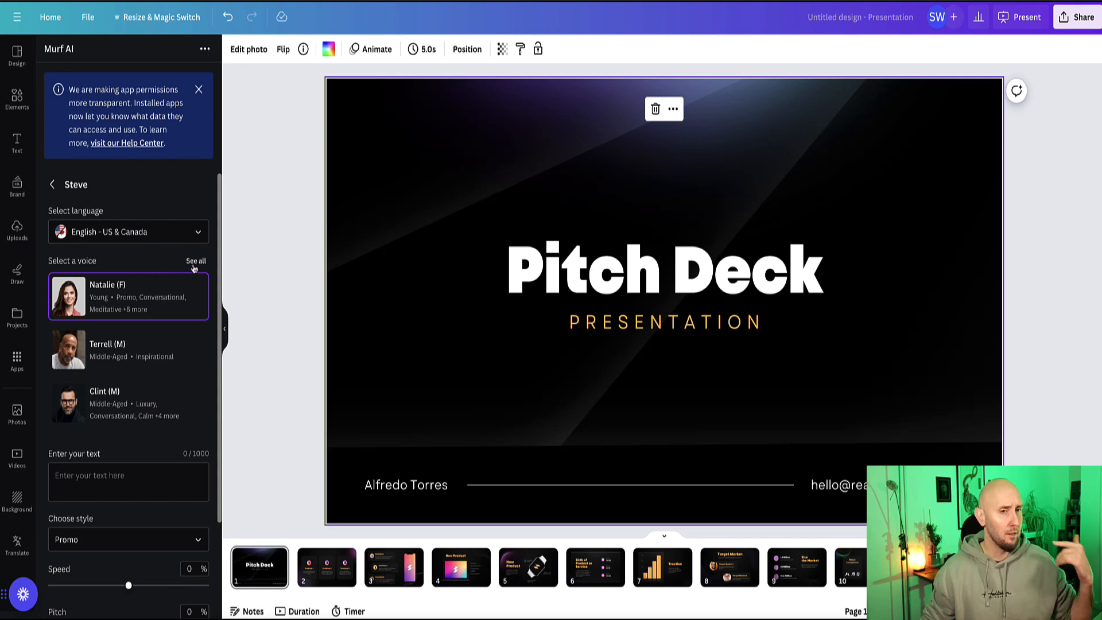
Show the full voice list and switch the voice language to English - UK
left_click(196, 261)
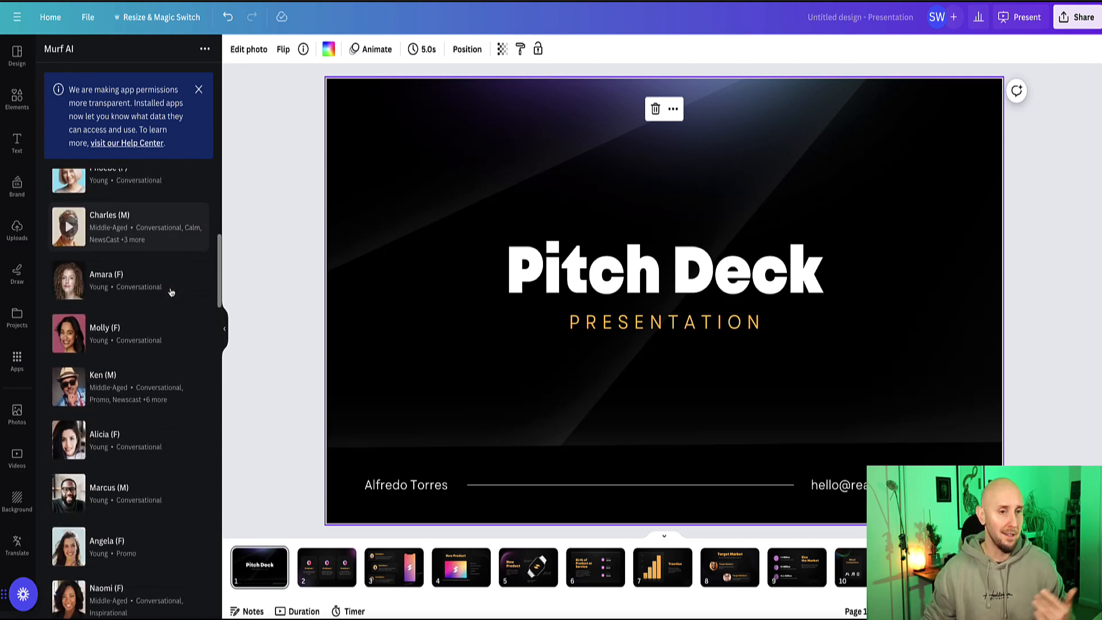
scroll("down", 3)
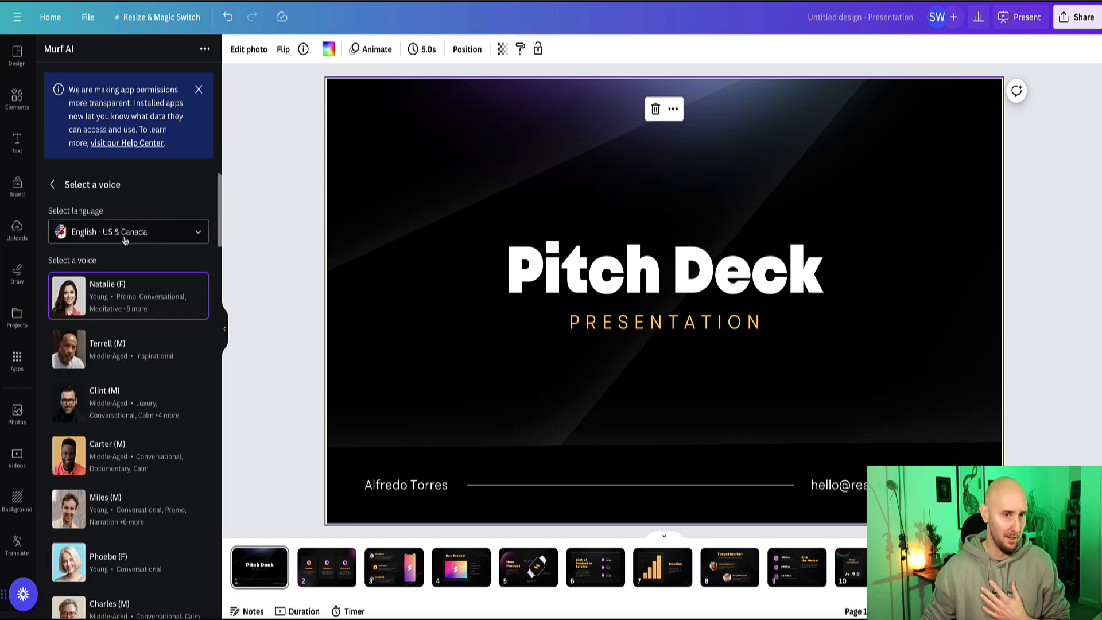
left_click(129, 230)
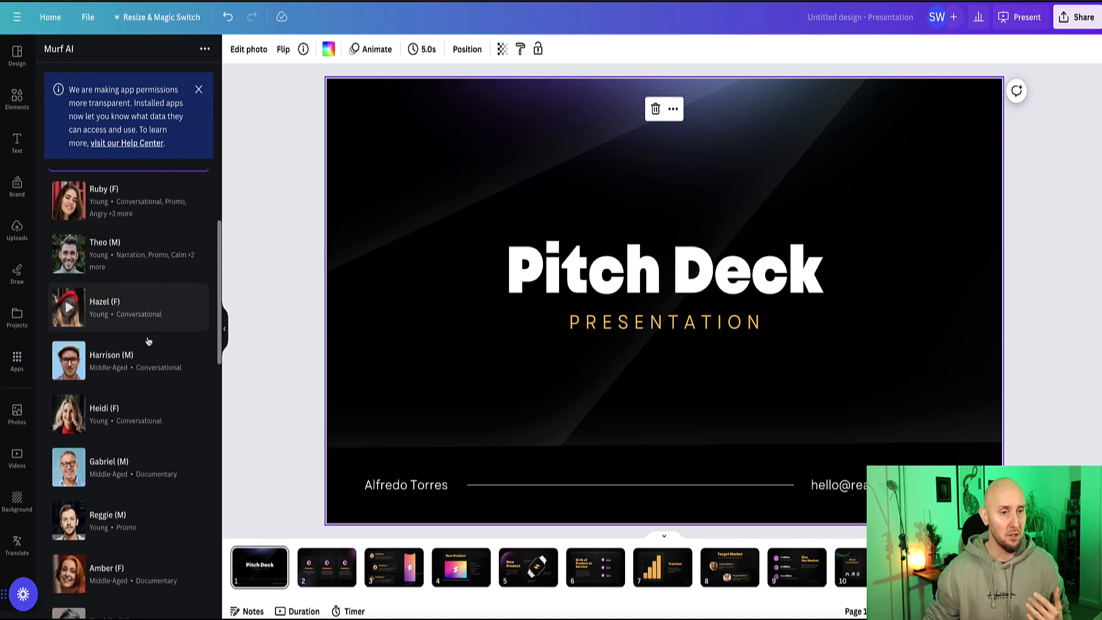
scroll("down", 3)
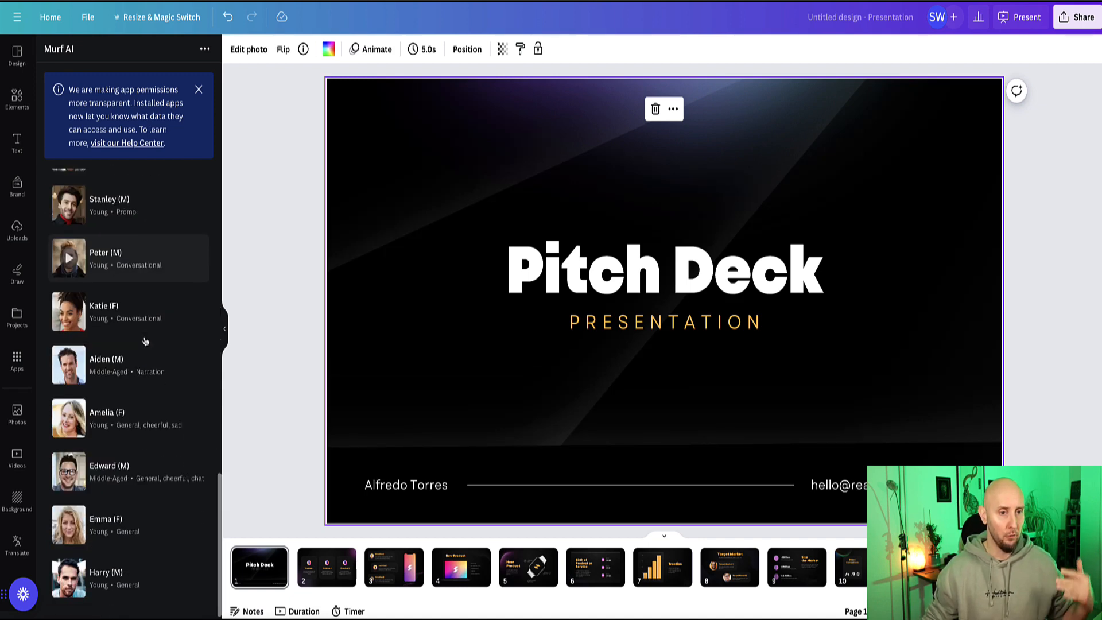
scroll("down", 3)
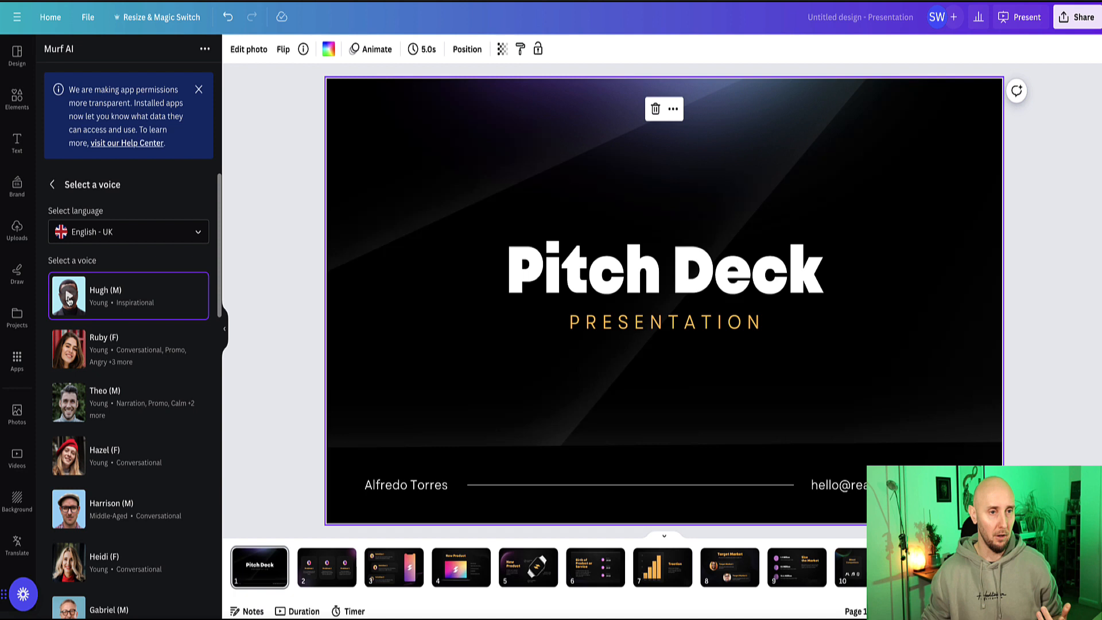
Preview samples of the British voices Hugh and Hazel
left_click(67, 296)
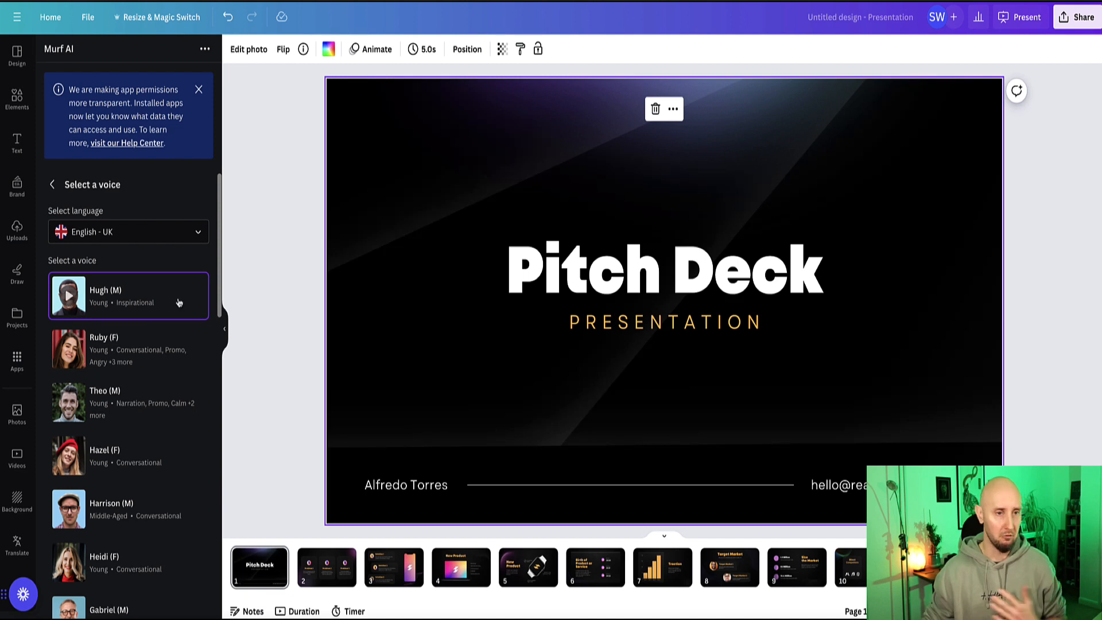
scroll("down", 3)
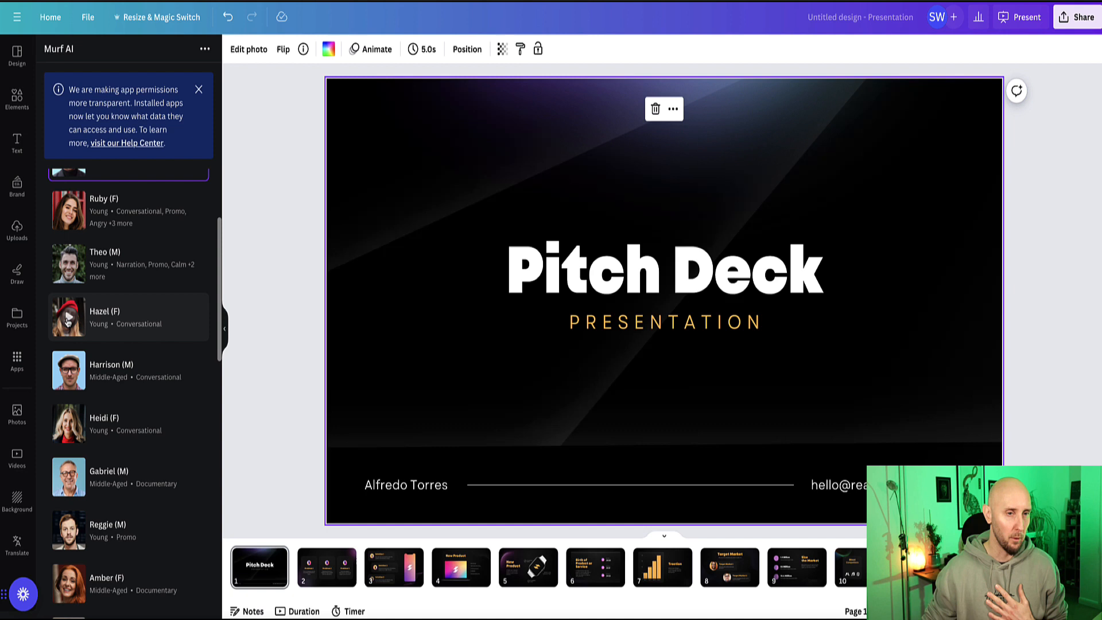
left_click(68, 317)
type("Welcome To Our Pitch Deck Presentation")
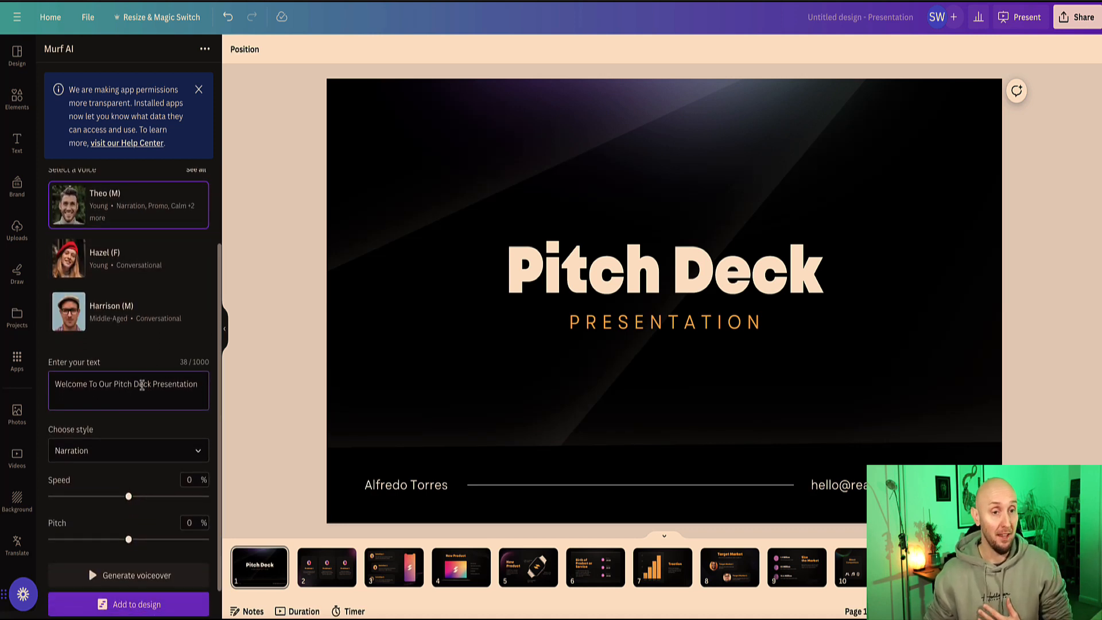
Generate Theo's voiceover for 'Welcome To Our Pitch Deck Presentation' in Narration style
left_click(664, 274)
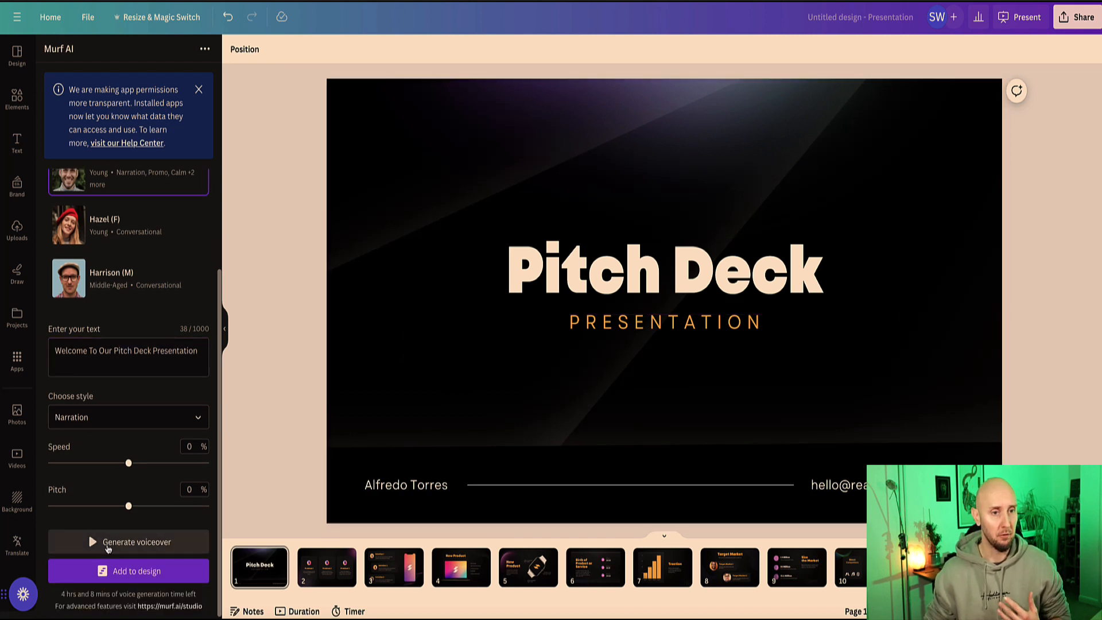
left_click(127, 540)
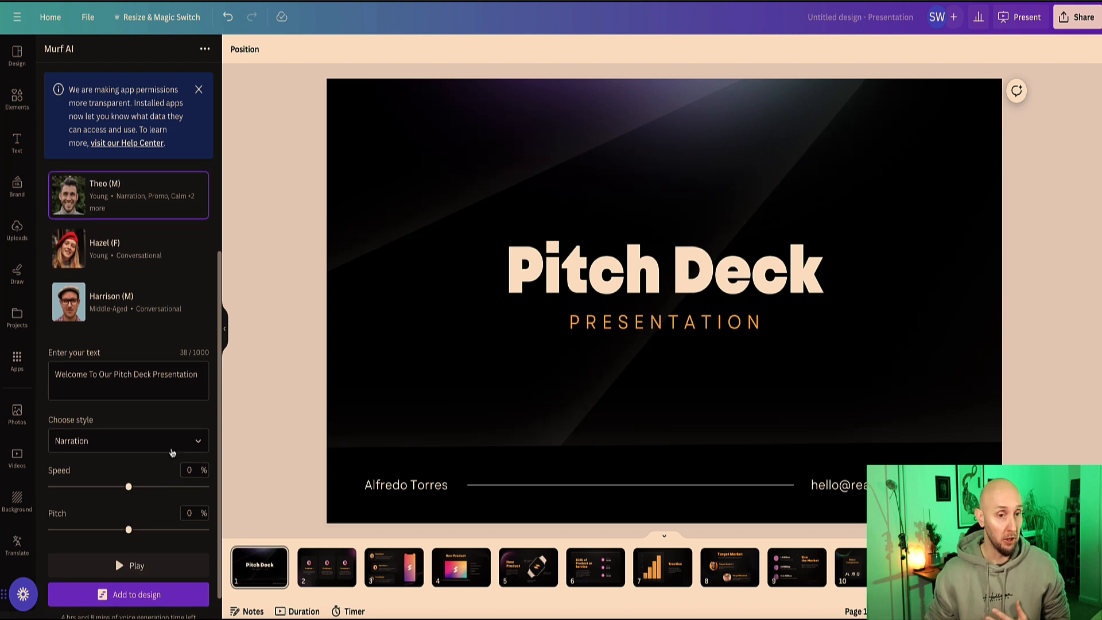
mouse_move(173, 443)
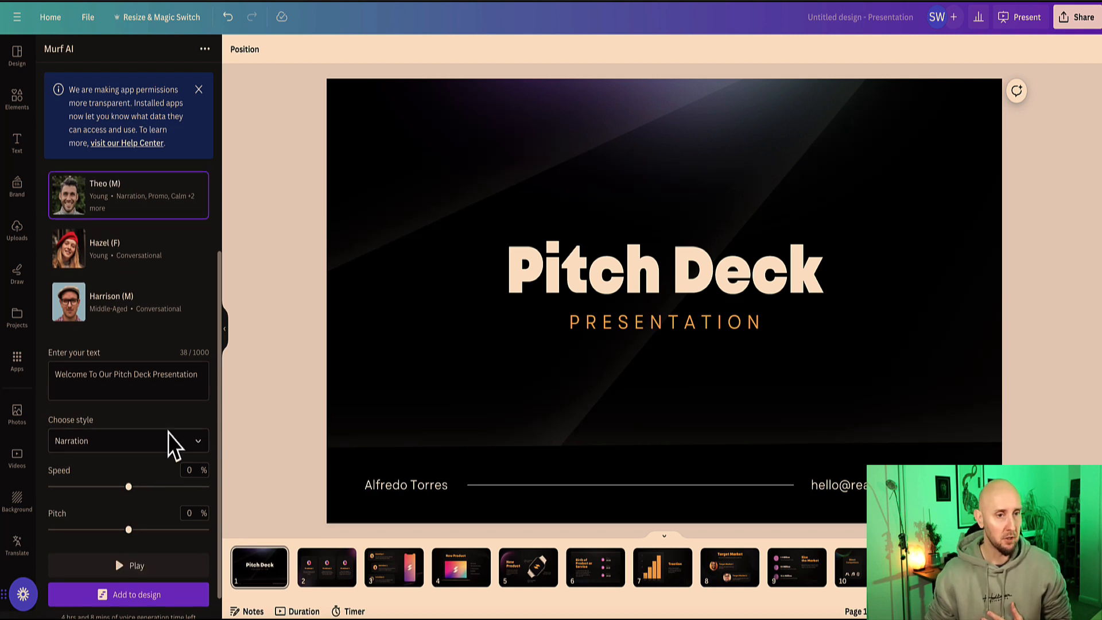
Compare the Promo and Calm speaking styles by playing each, then settle on Promo
left_click(127, 441)
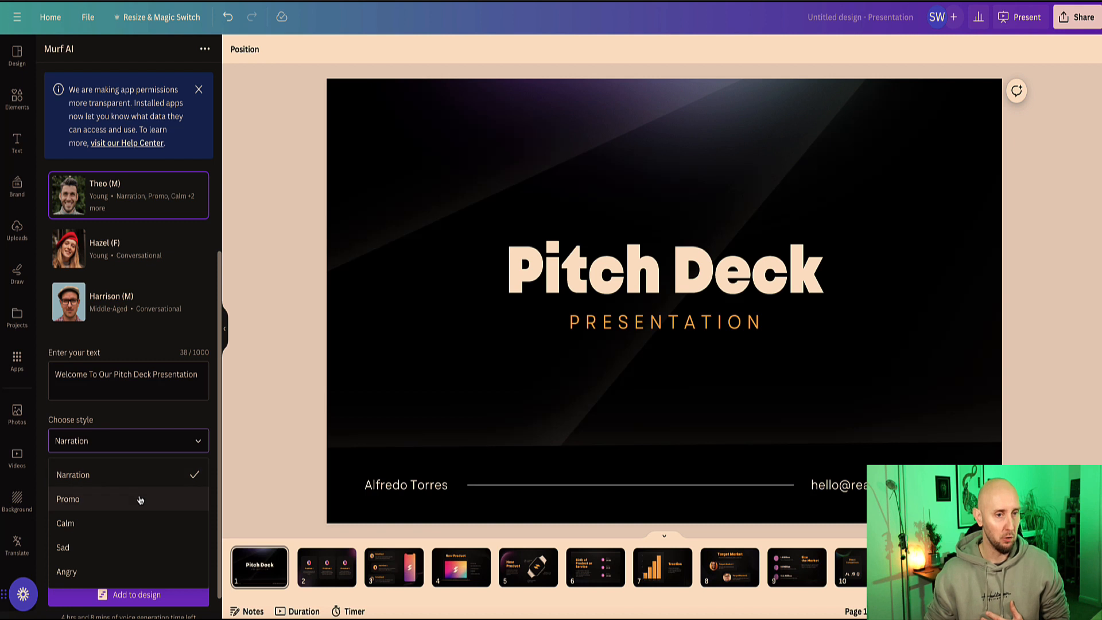
left_click(68, 498)
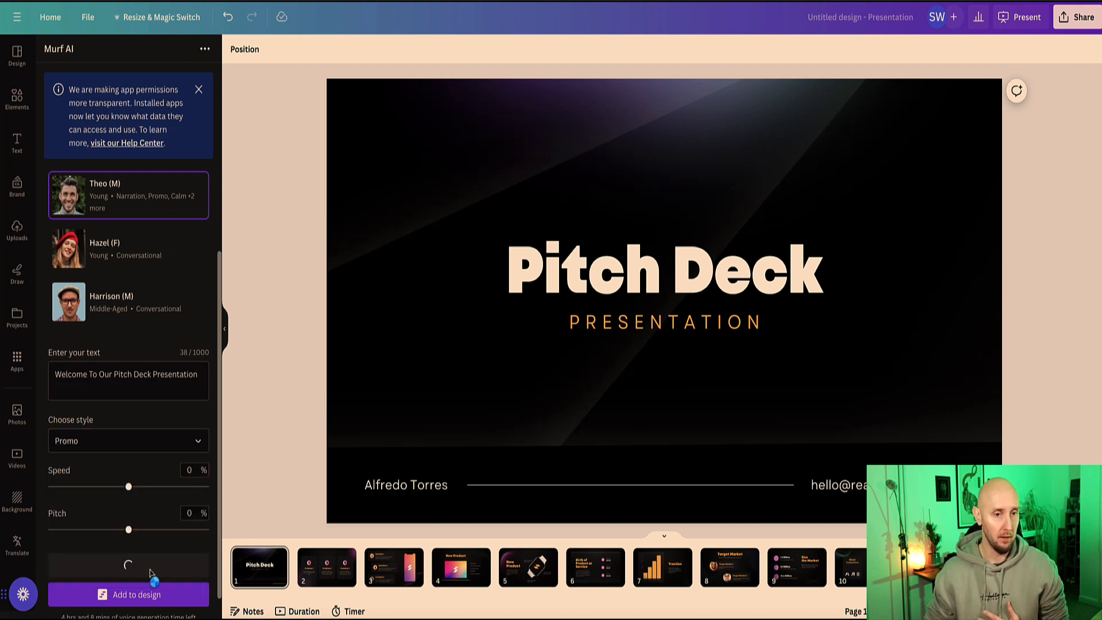
left_click(127, 564)
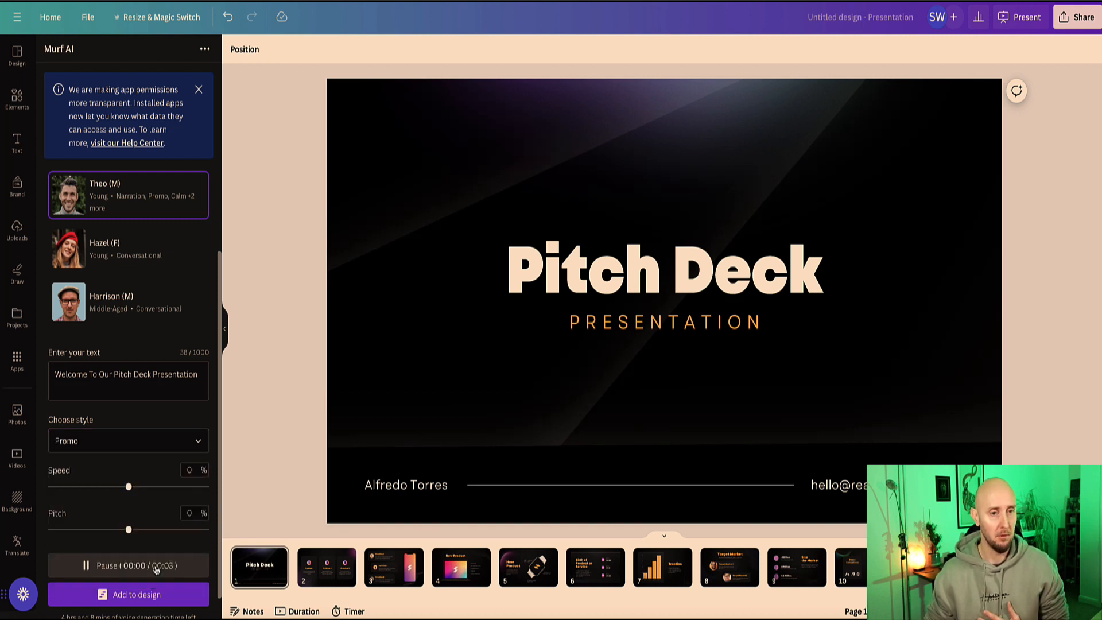
left_click(127, 564)
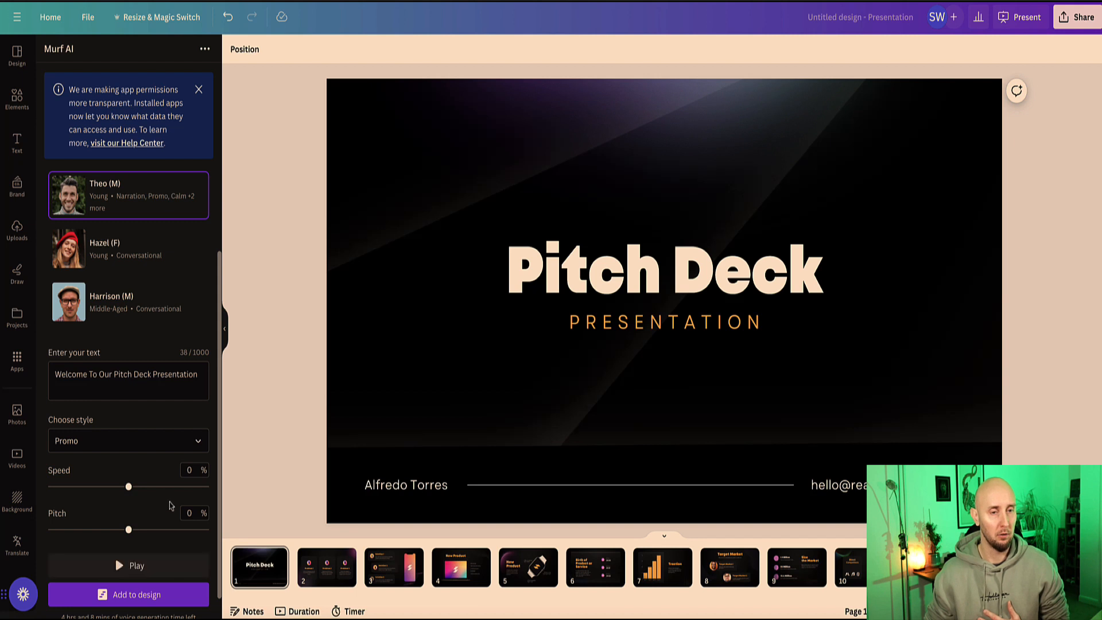
left_click(128, 440)
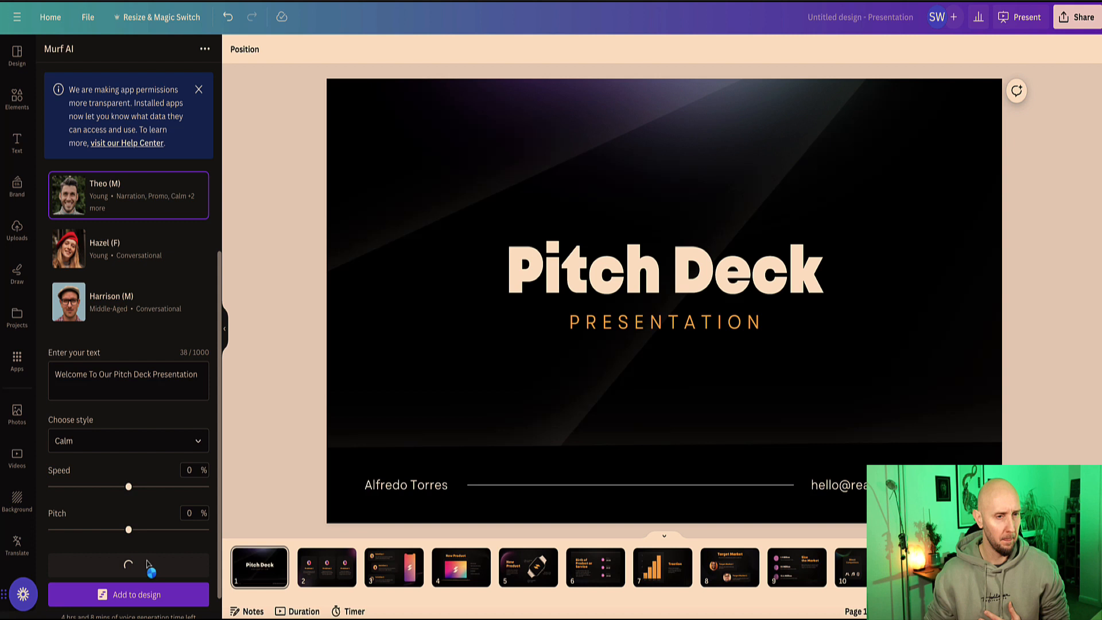
left_click(127, 565)
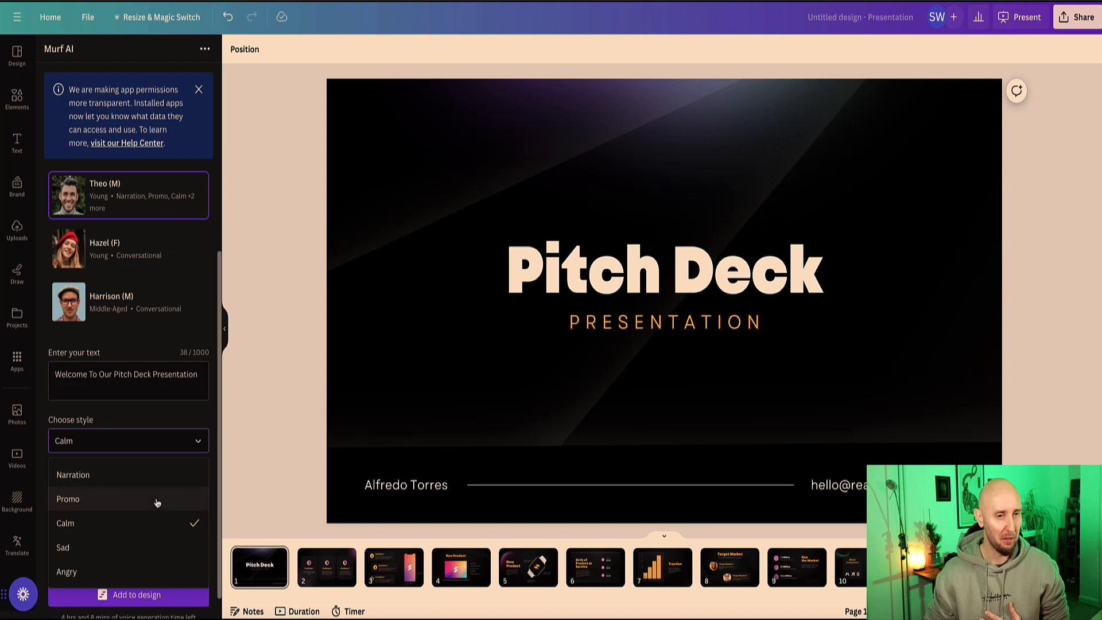
left_click(68, 498)
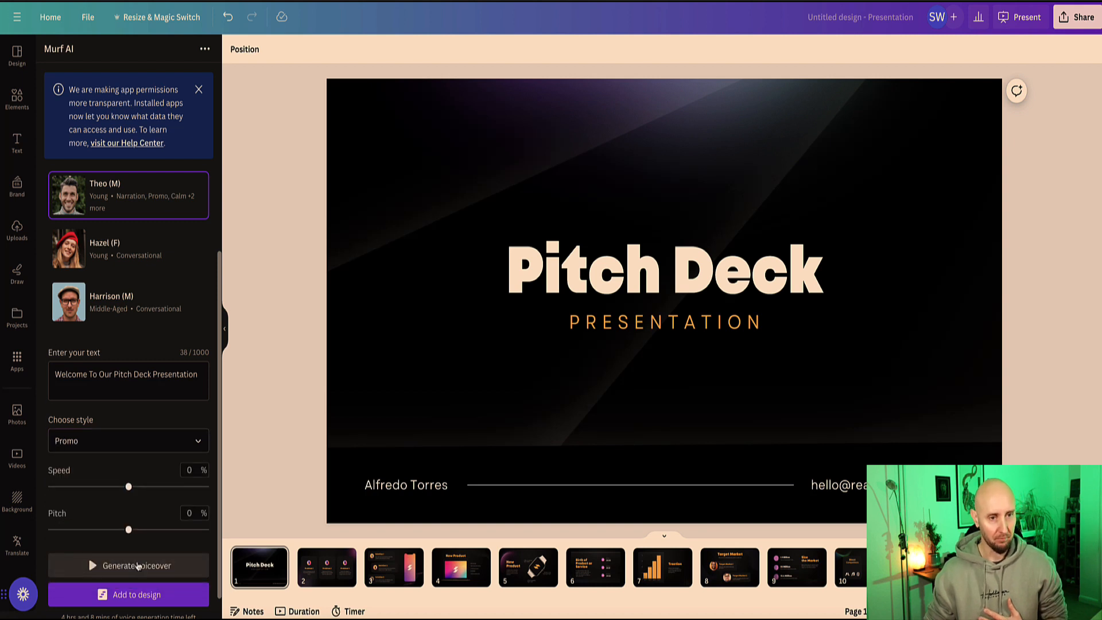
Generate the Promo voiceover for the title slide and shorten the slide's timing to 3.0 seconds
left_click(127, 565)
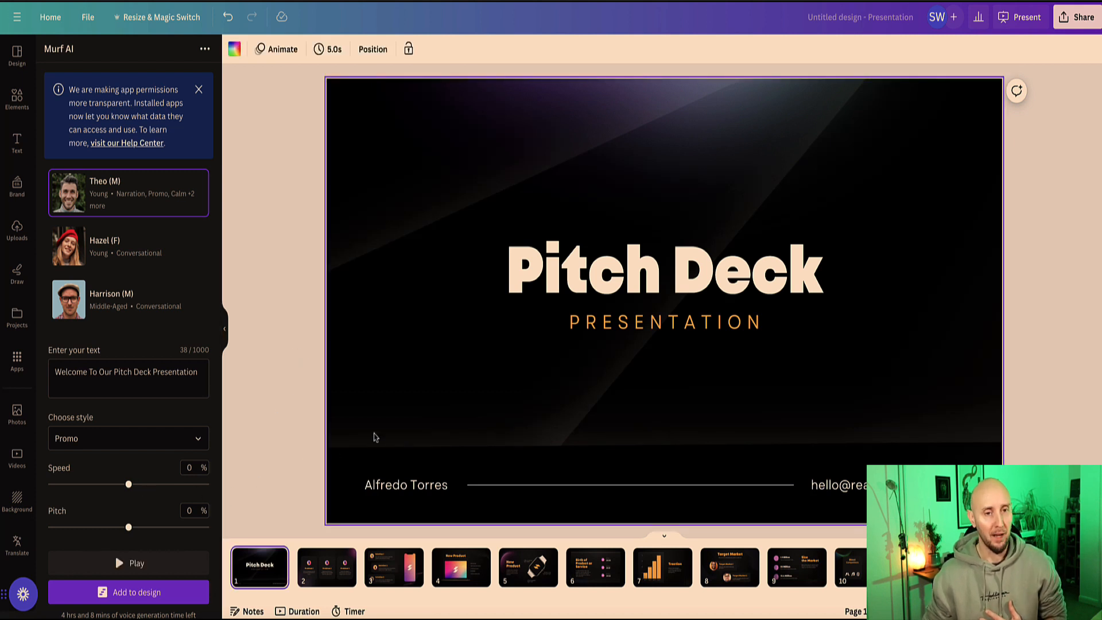
mouse_move(258, 567)
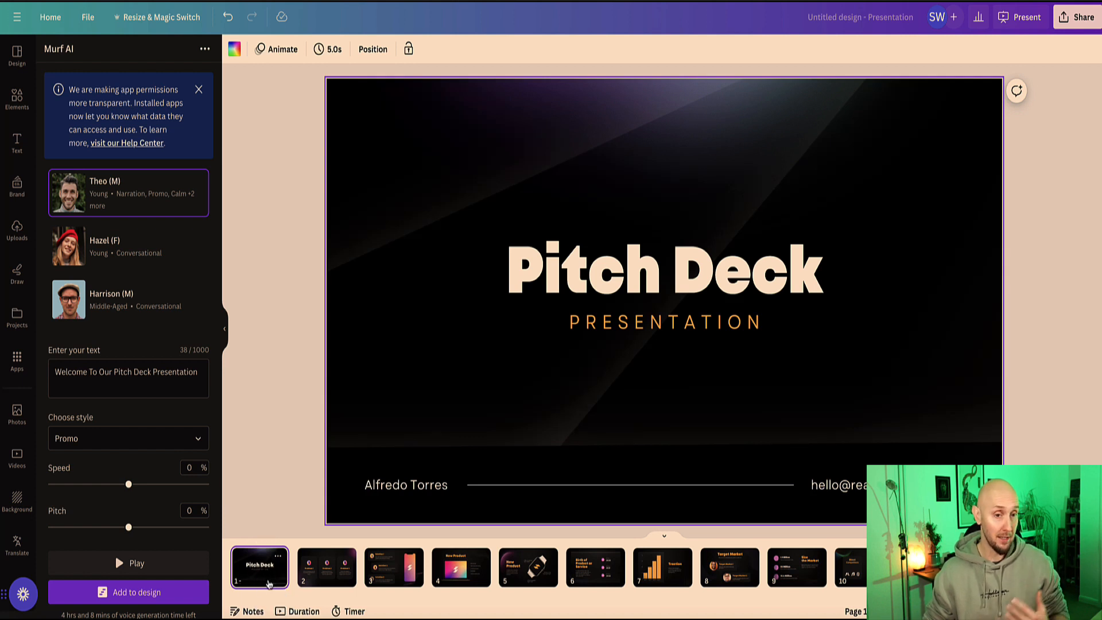
left_click(128, 593)
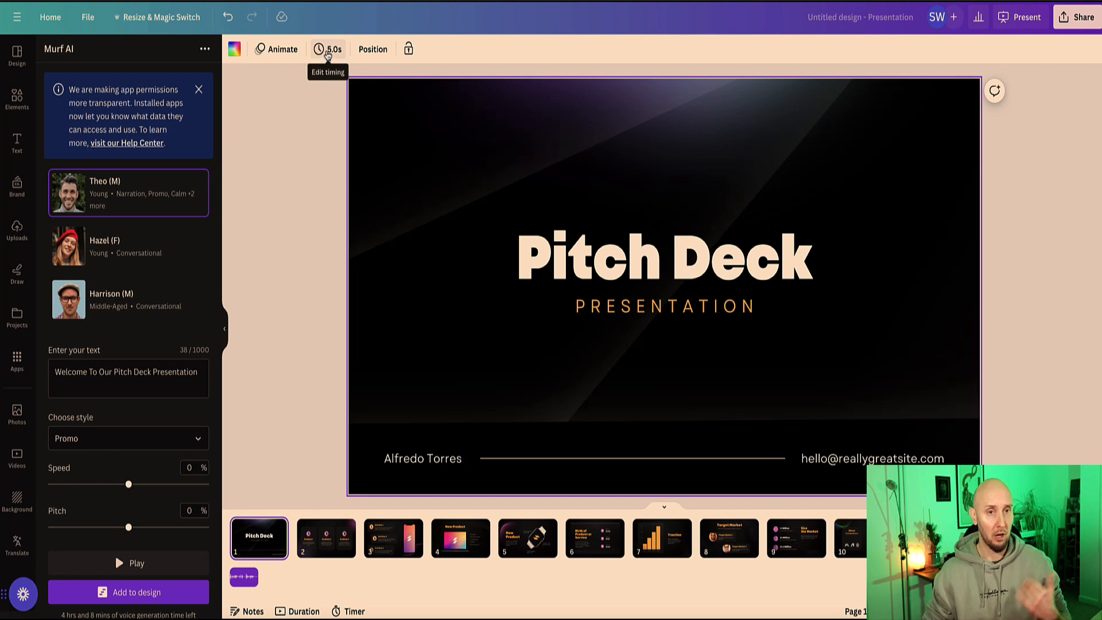
left_click(328, 49)
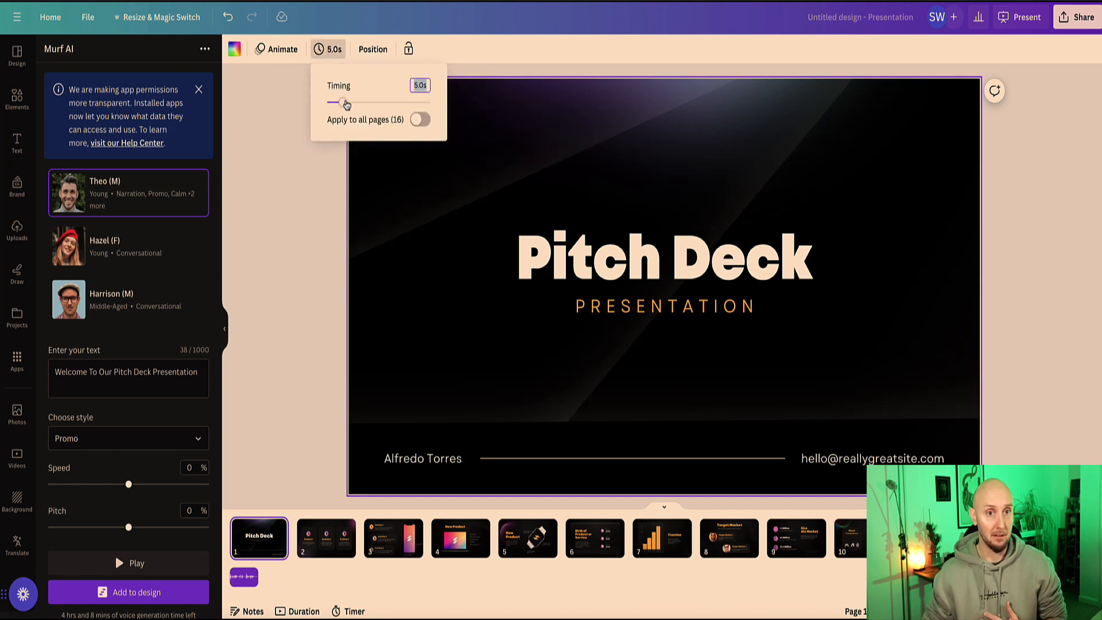
left_click_drag(344, 102, 334, 102)
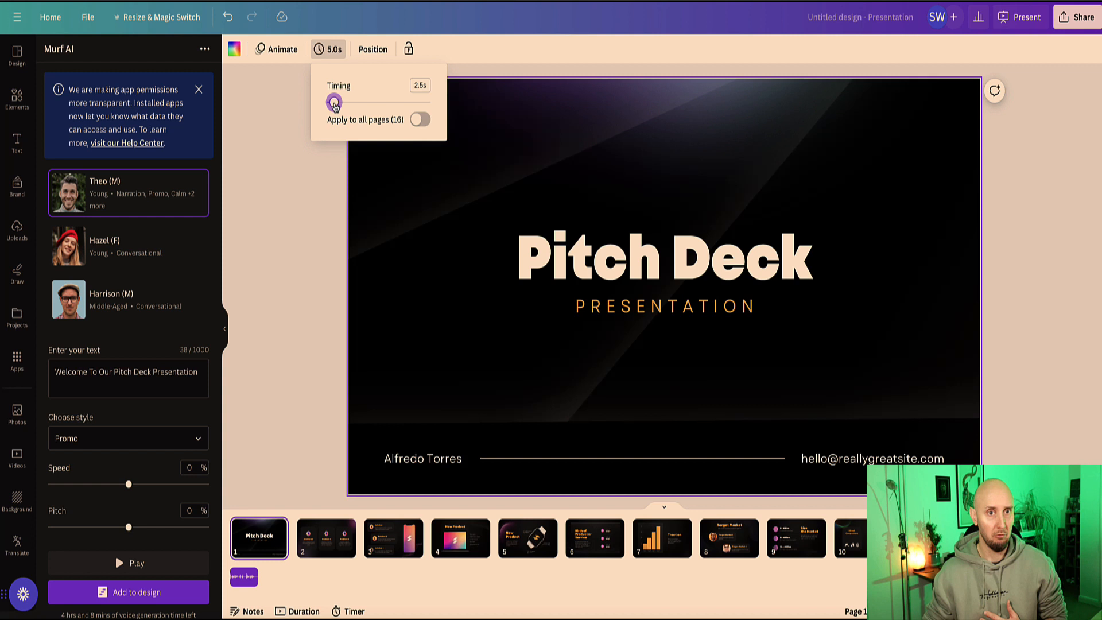
left_click_drag(334, 102, 334, 102)
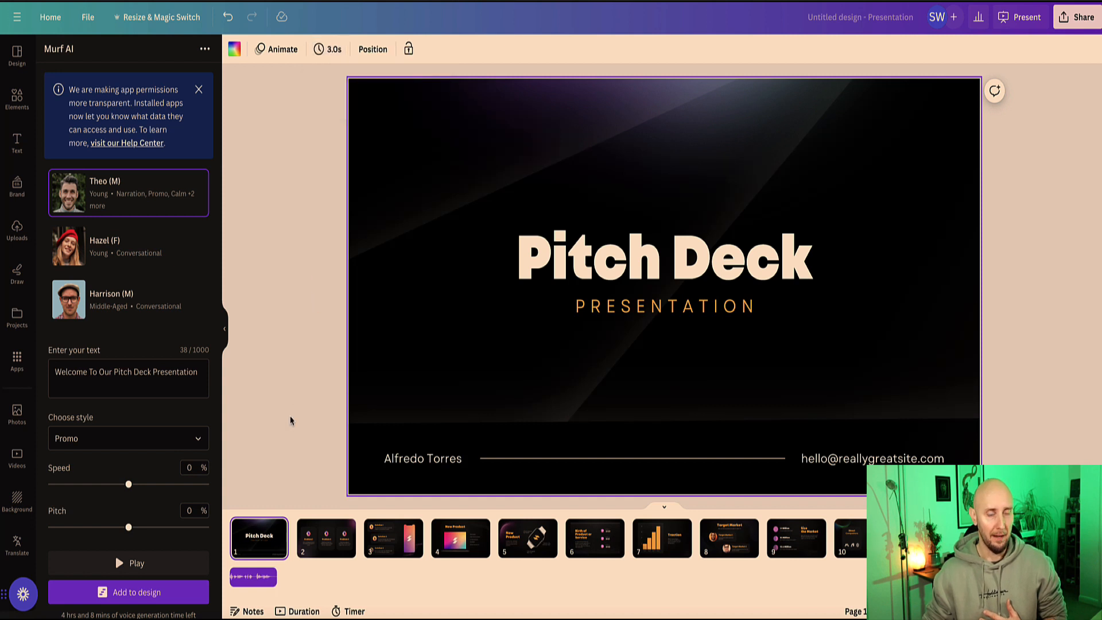
Copy the problem slide's three headings and descriptions into the Murf AI script box
left_click(325, 537)
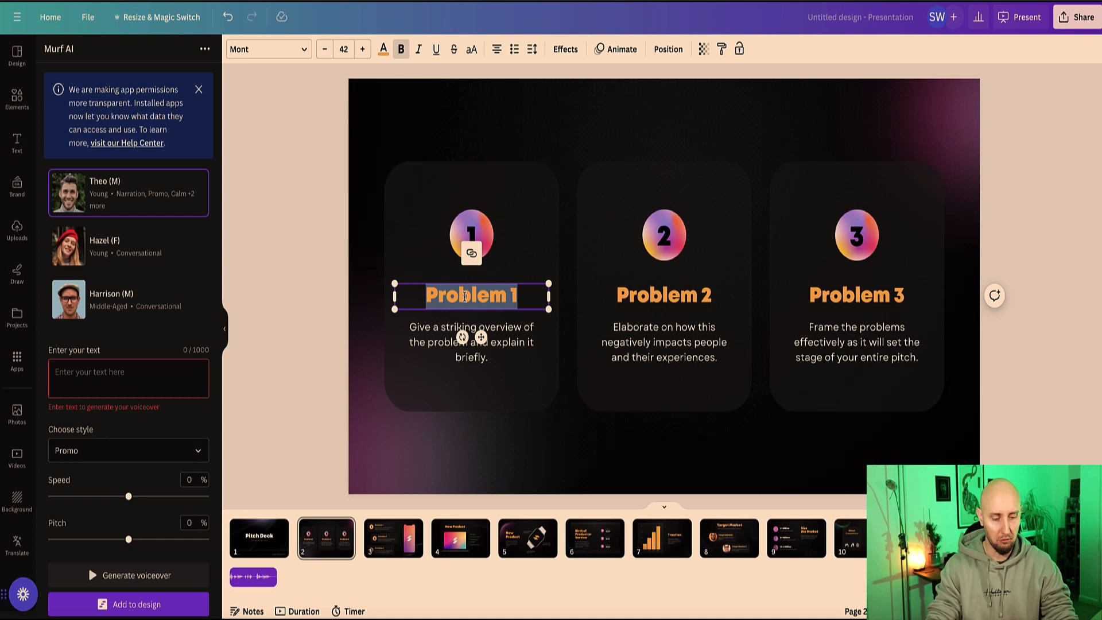
type("Problem 1")
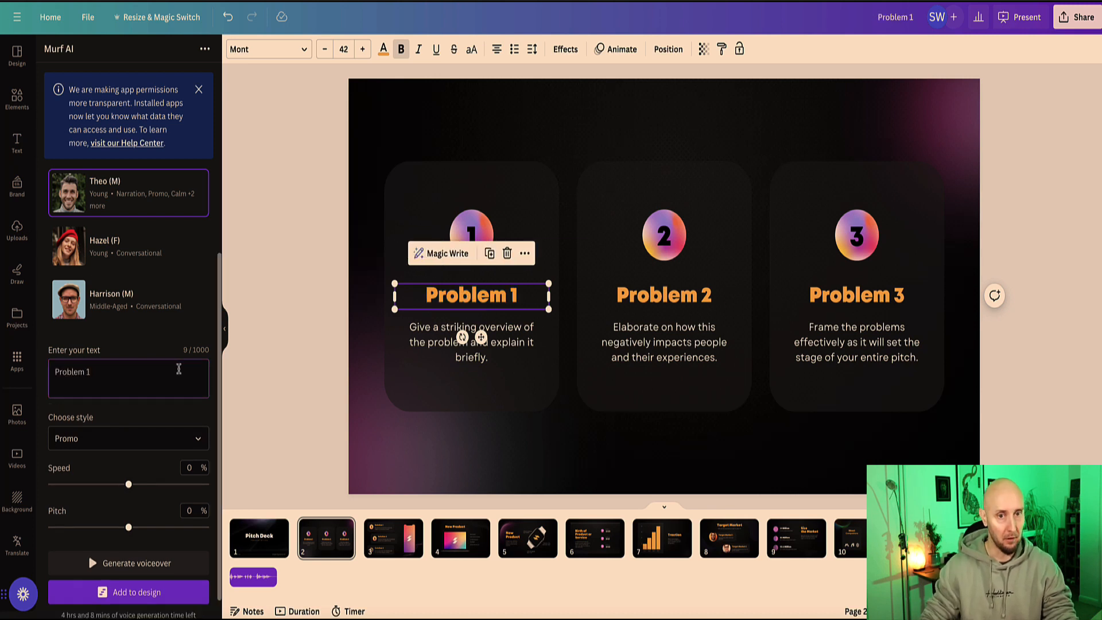
left_click(471, 342)
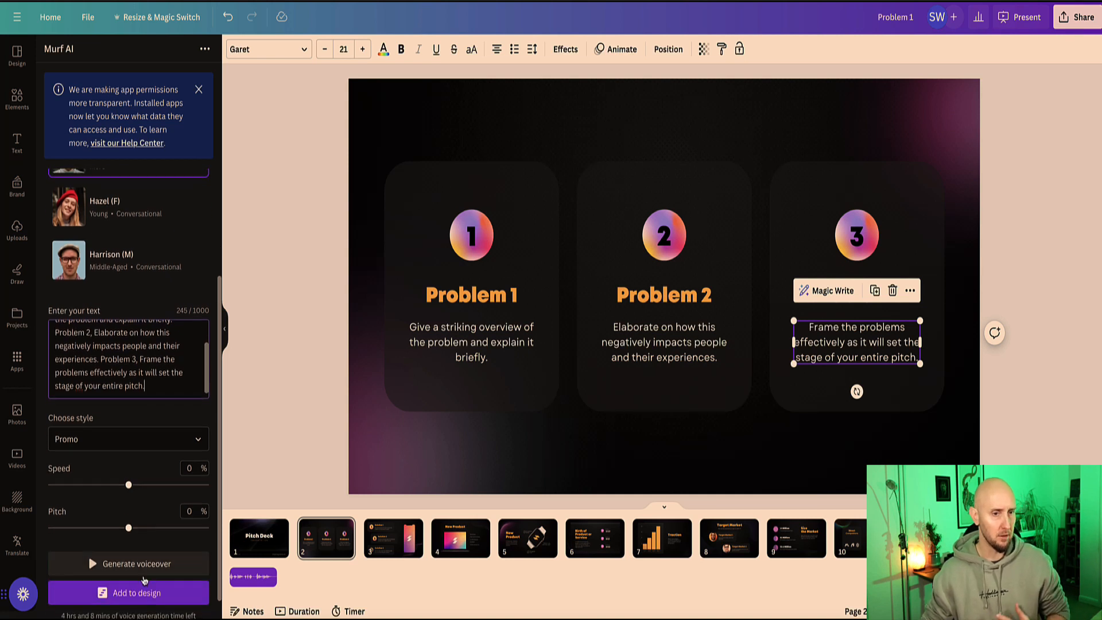
Generate the voiceover from the problems script and select the problem slide
left_click(128, 562)
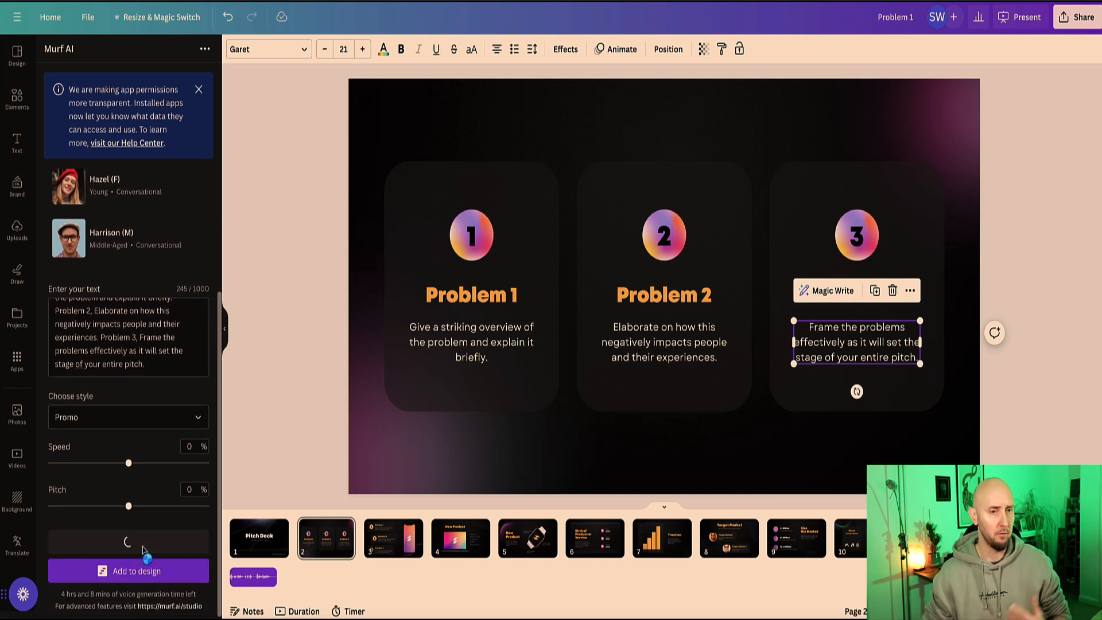
left_click(129, 541)
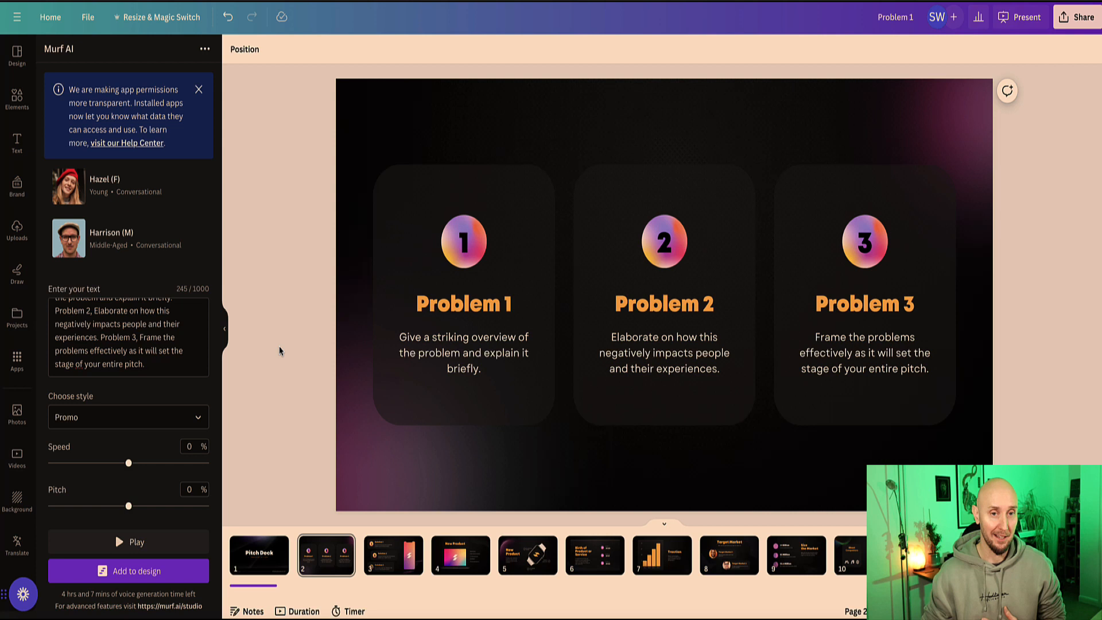
left_click(325, 556)
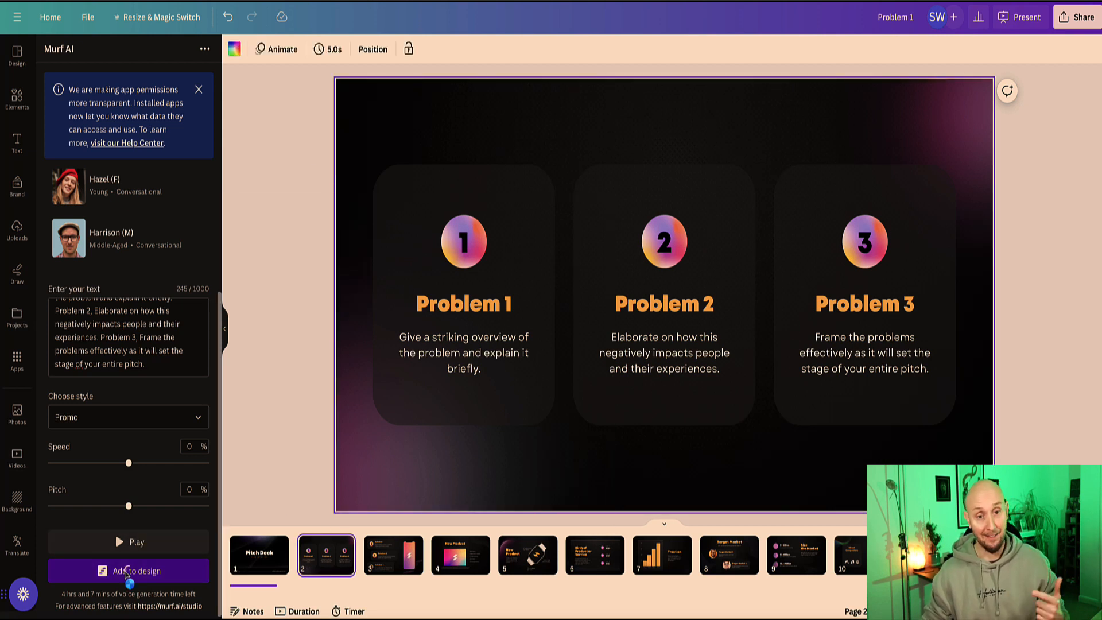
Add the voiceover to the problem slide and lengthen its timing to 18.0 seconds
left_click(127, 570)
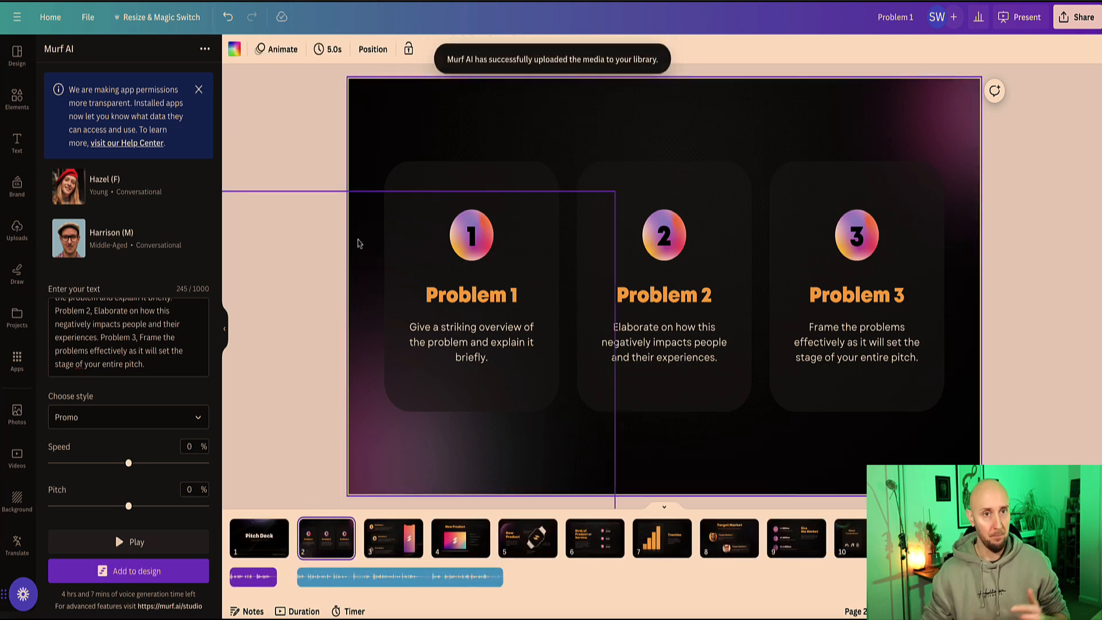
left_click(327, 49)
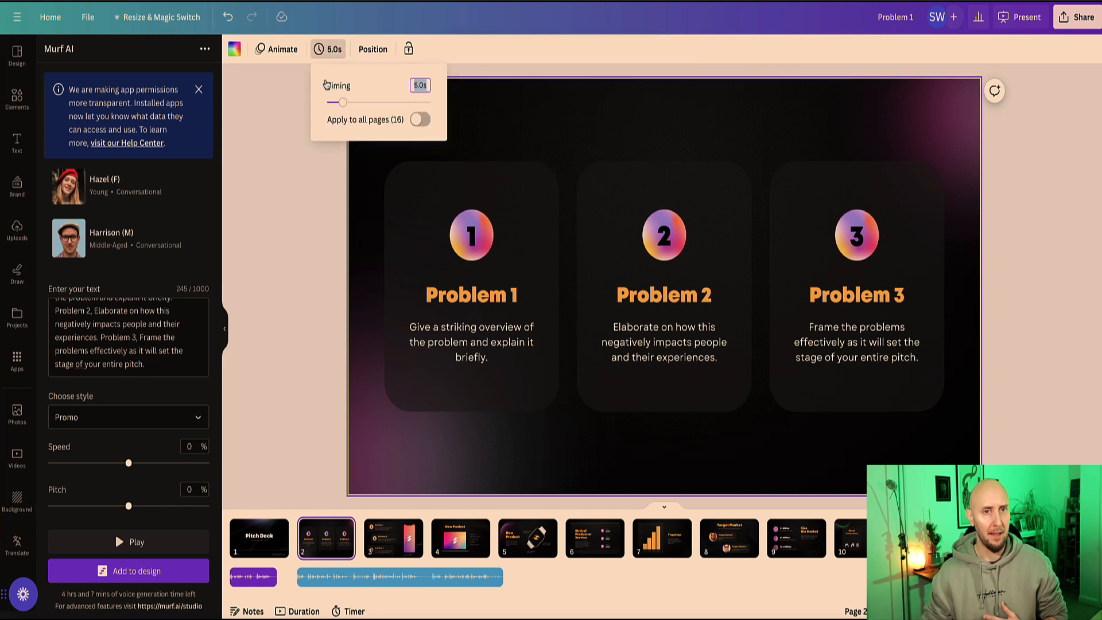
left_click_drag(341, 102, 361, 103)
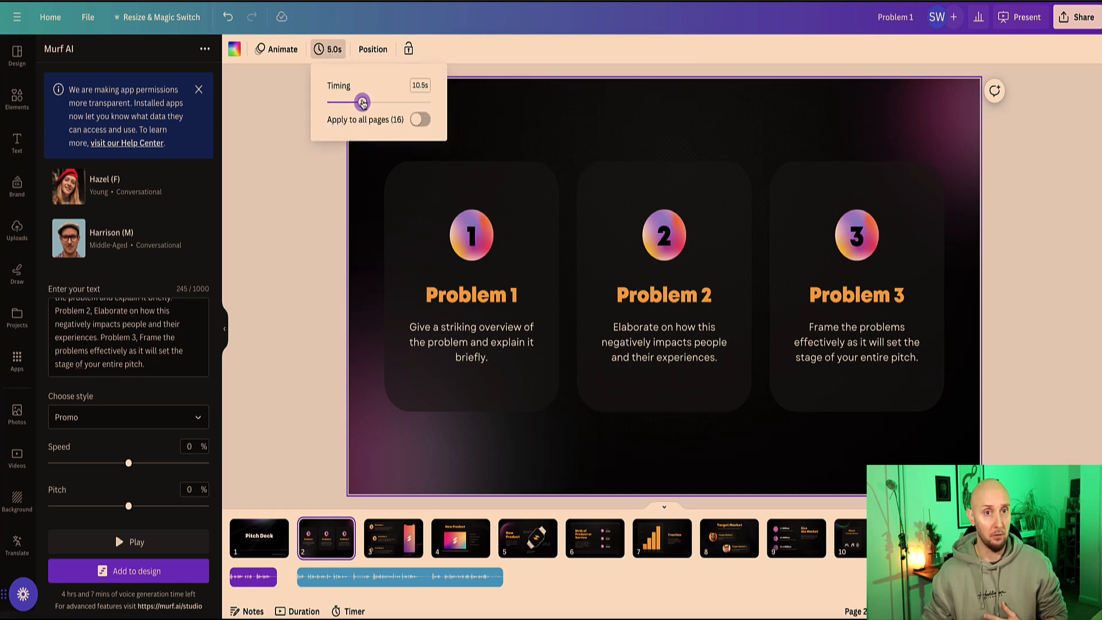
left_click_drag(337, 102, 361, 102)
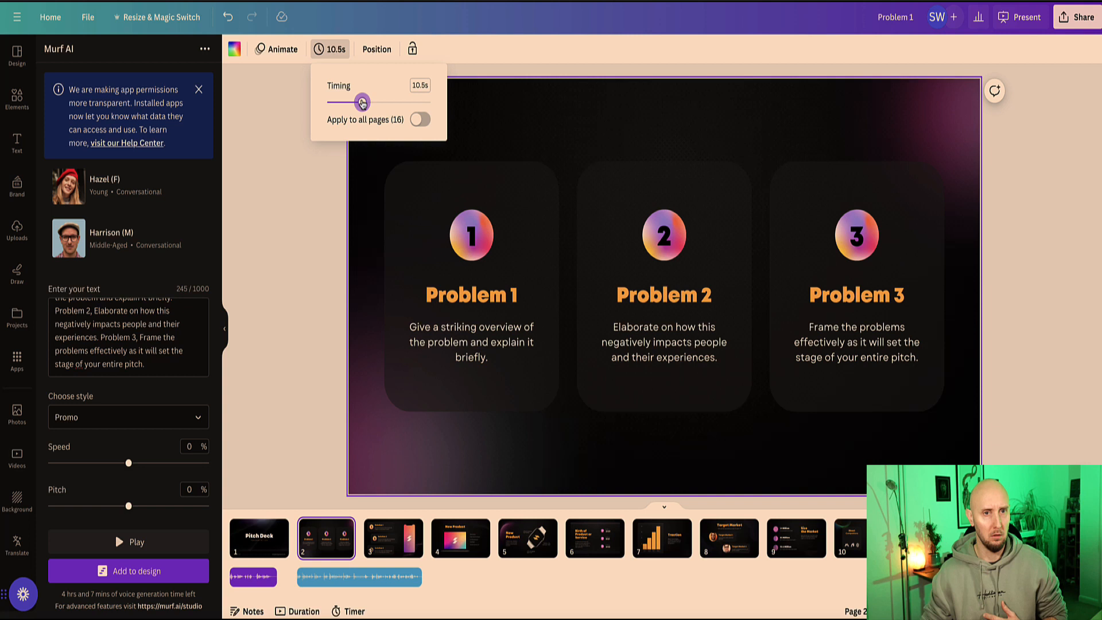
left_click_drag(362, 102, 386, 102)
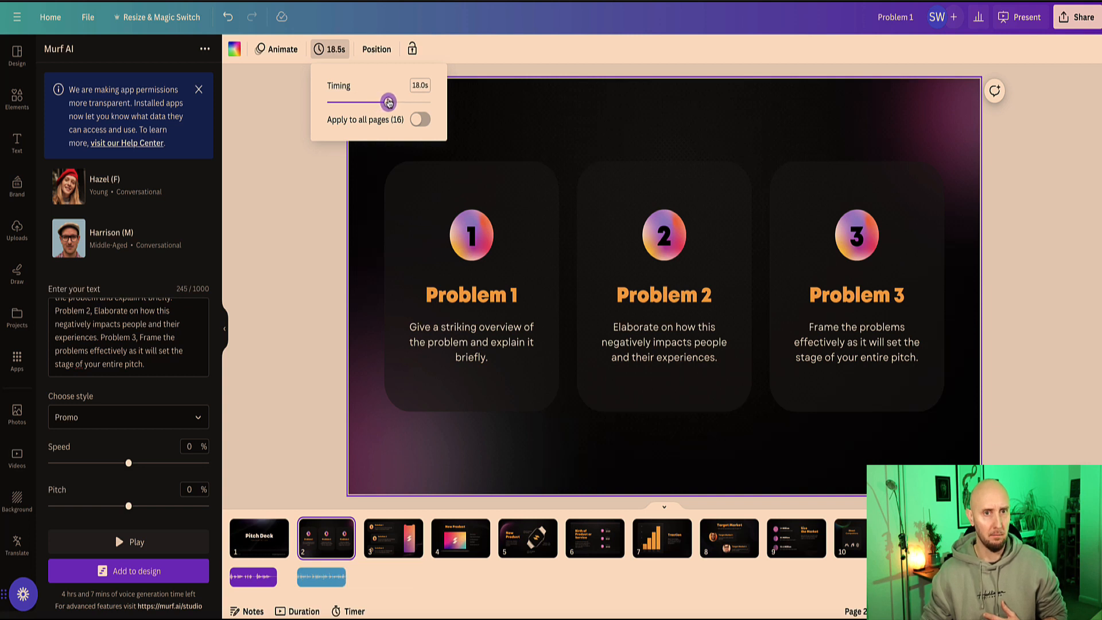
left_click_drag(389, 103, 389, 102)
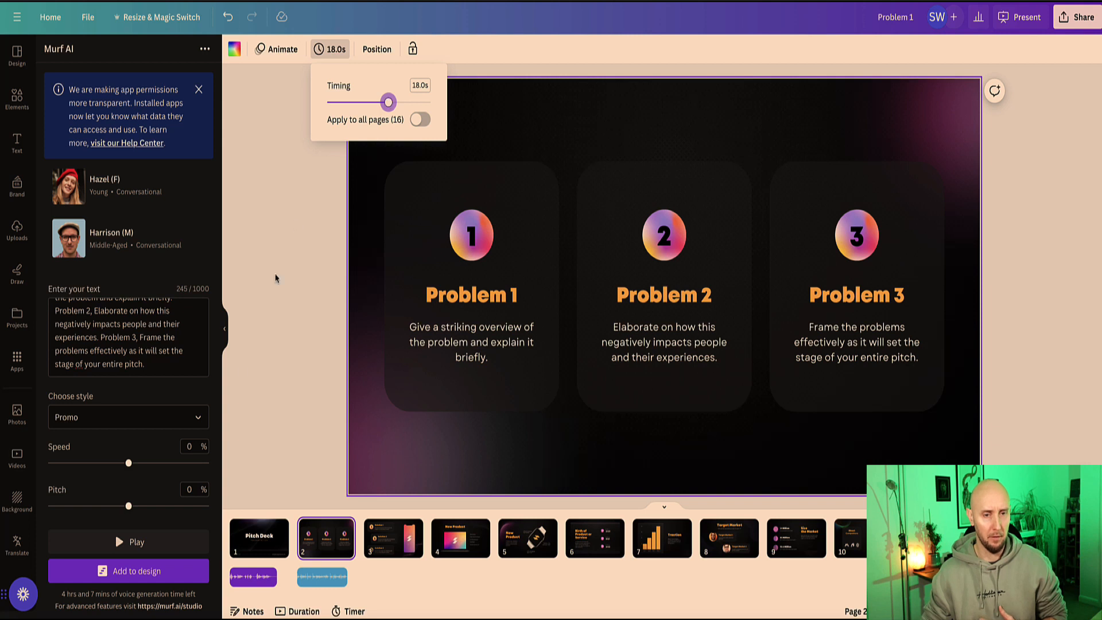
left_click(393, 538)
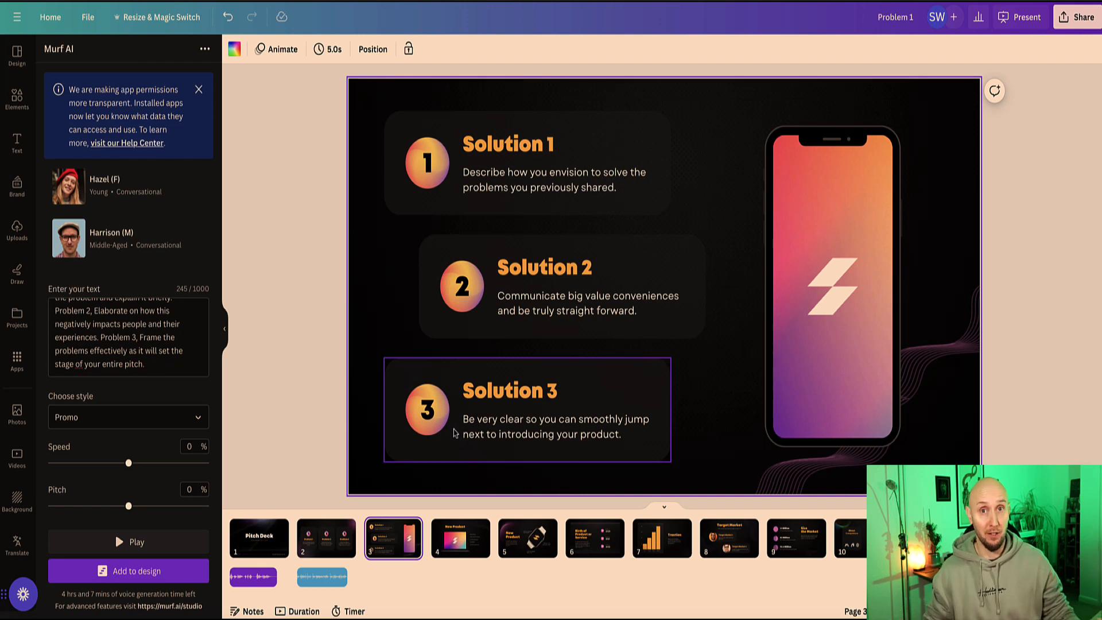
Return to the title slide and open the Present options to choose Autoplay
left_click(258, 538)
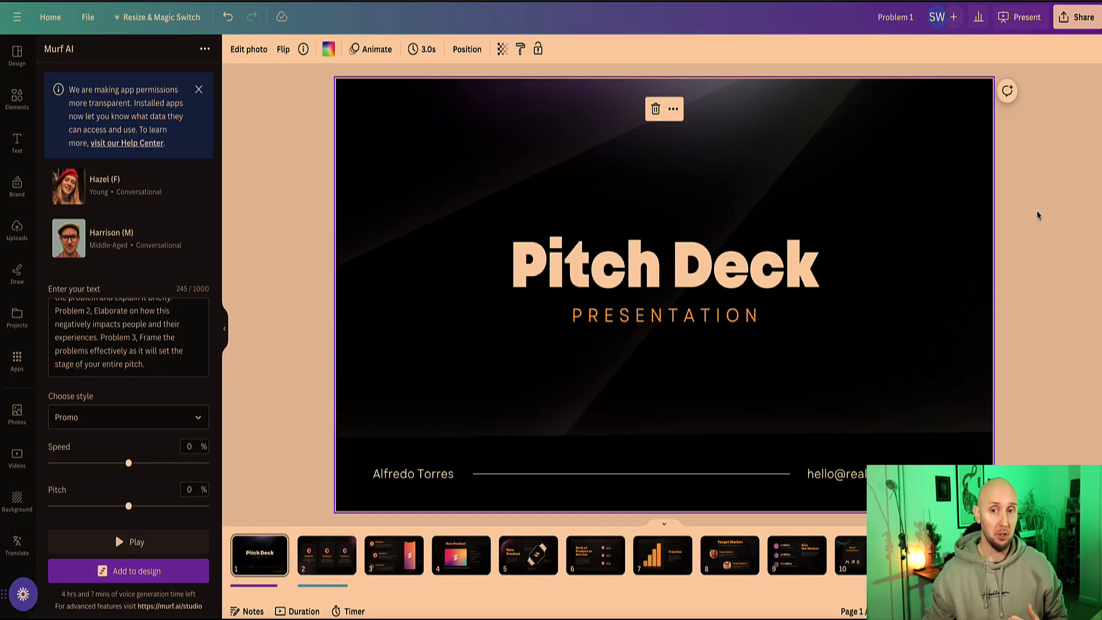
mouse_move(258, 555)
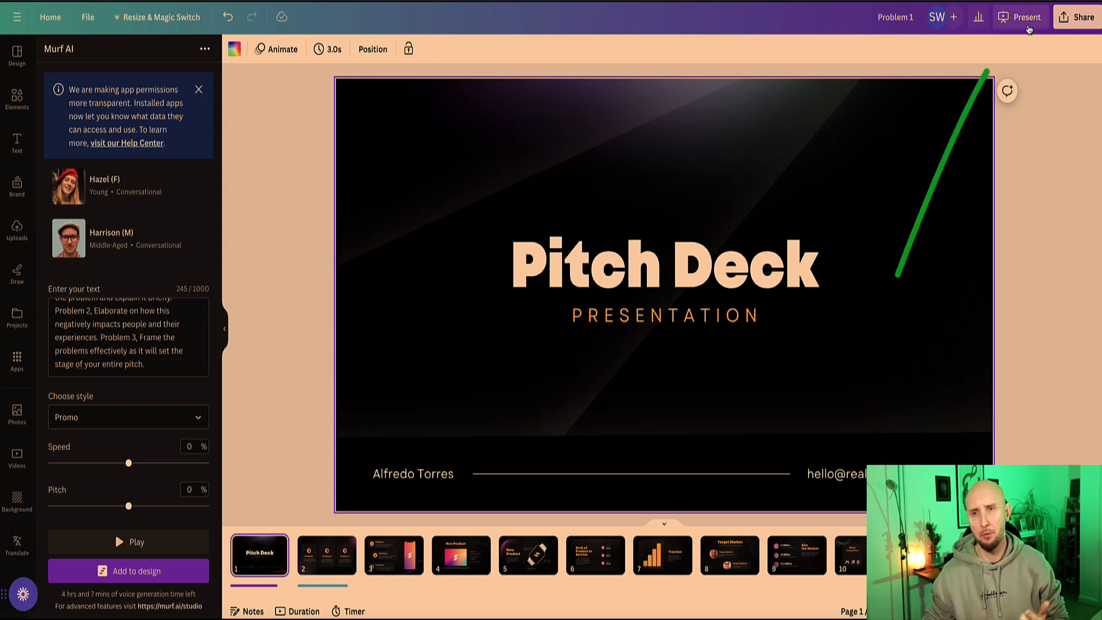
left_click(1020, 17)
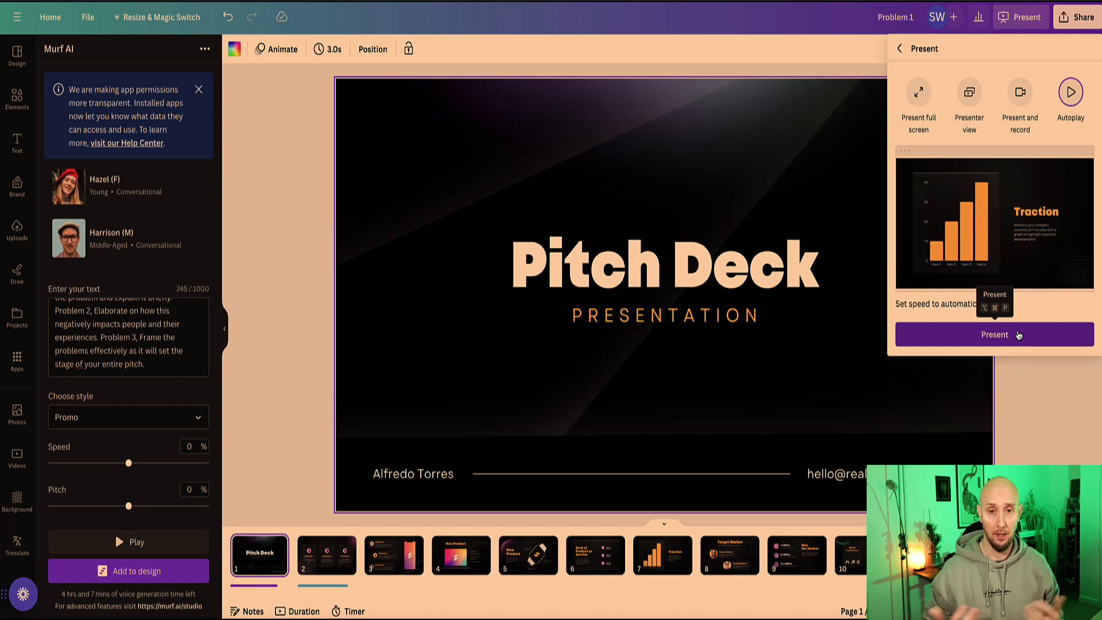
Start the autoplay presentation so the pitch deck plays with its voiceovers
left_click(992, 334)
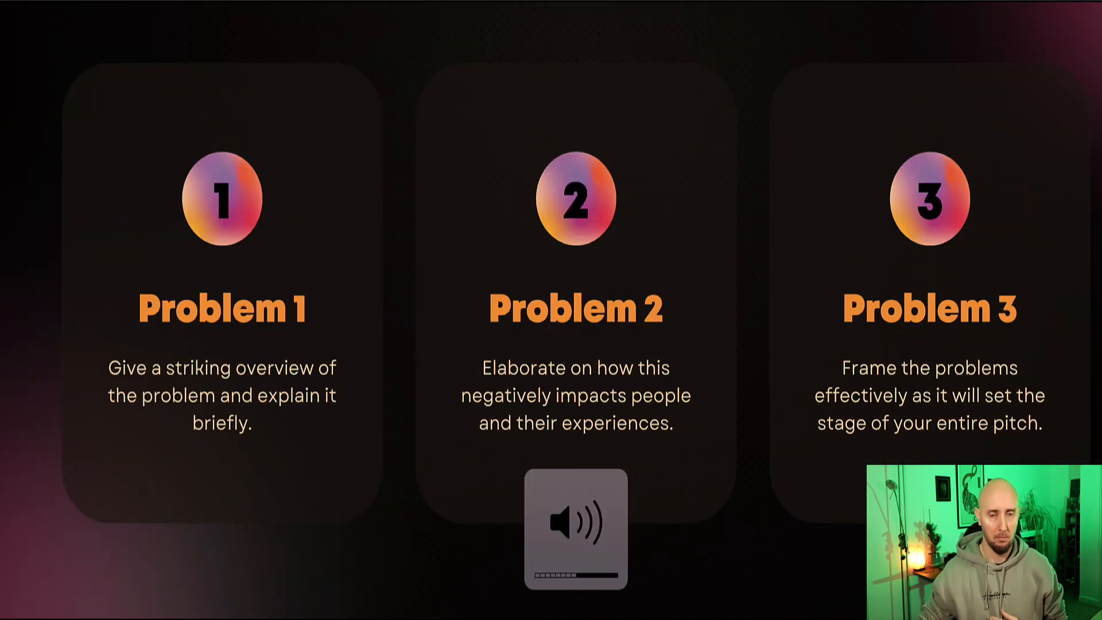